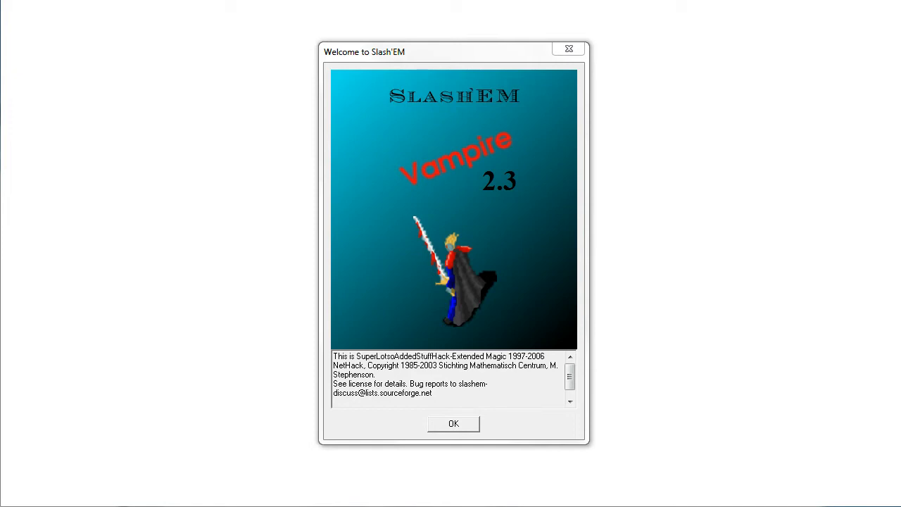
Dismiss the welcome splash and name the character 'White Mage 5'
{"action": "left_click", "coordinate": [454, 423]}
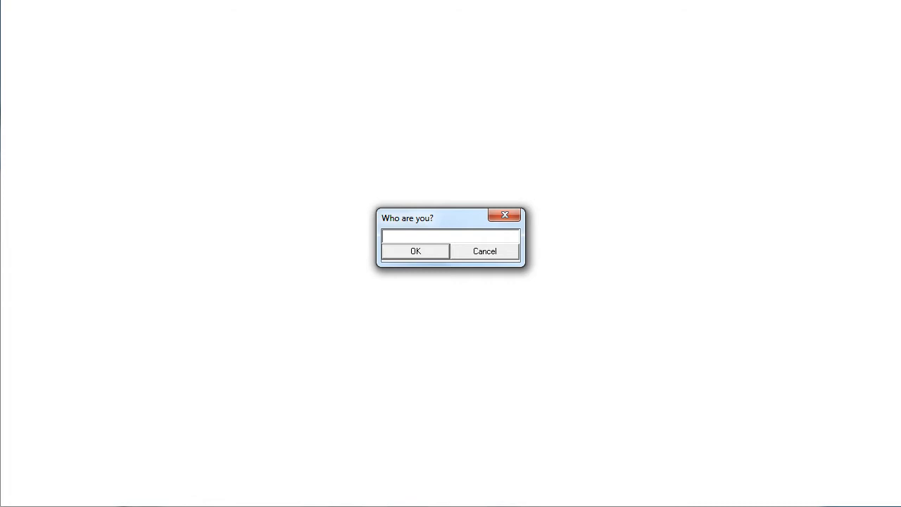
{"action": "type", "text": "White M"}
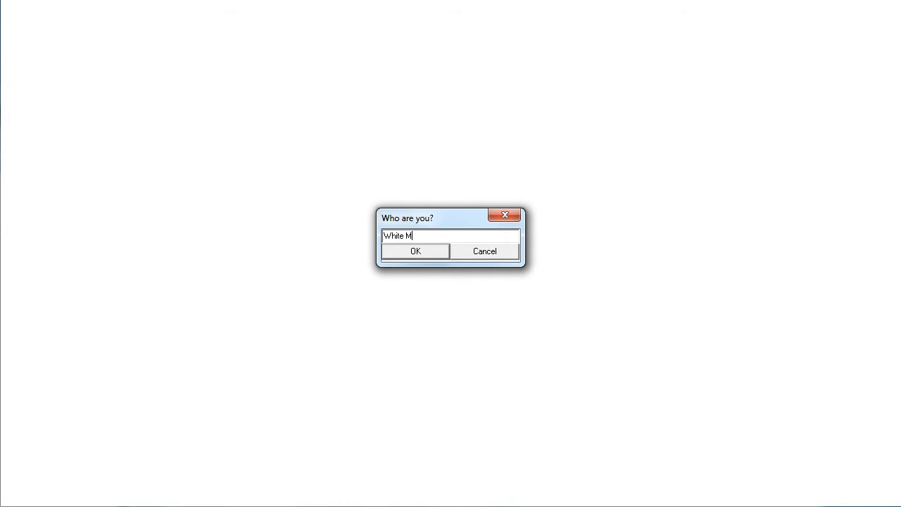
{"action": "type", "text": "age 5"}
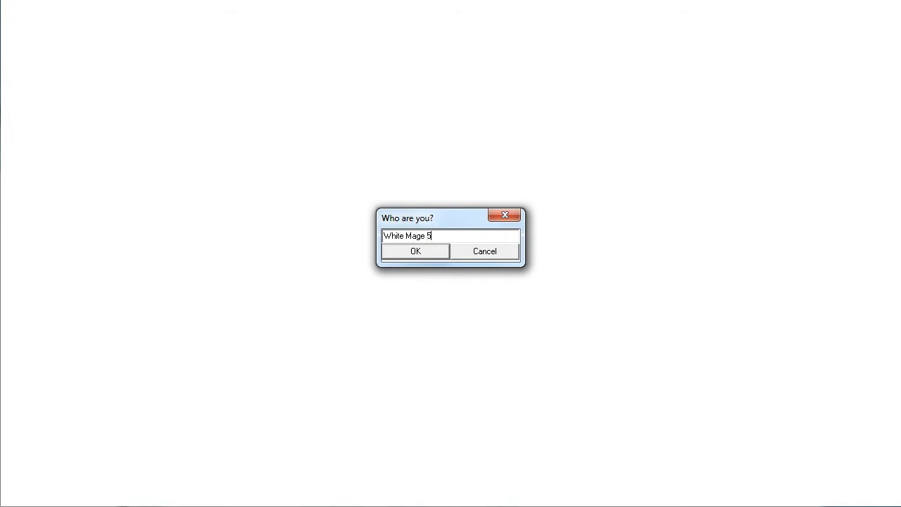
{"action": "left_click", "coordinate": [415, 251]}
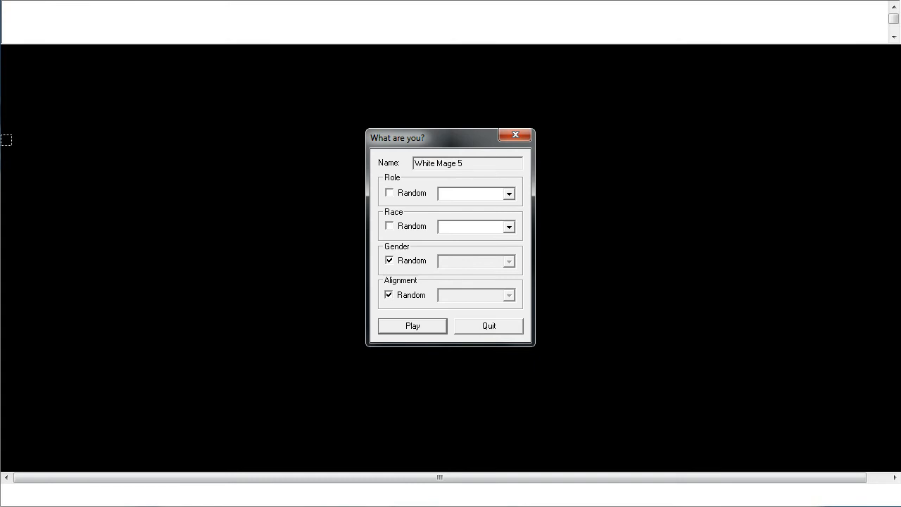
Choose Healer, gnome, male and neutral, then start the game
{"action": "left_click", "coordinate": [508, 193]}
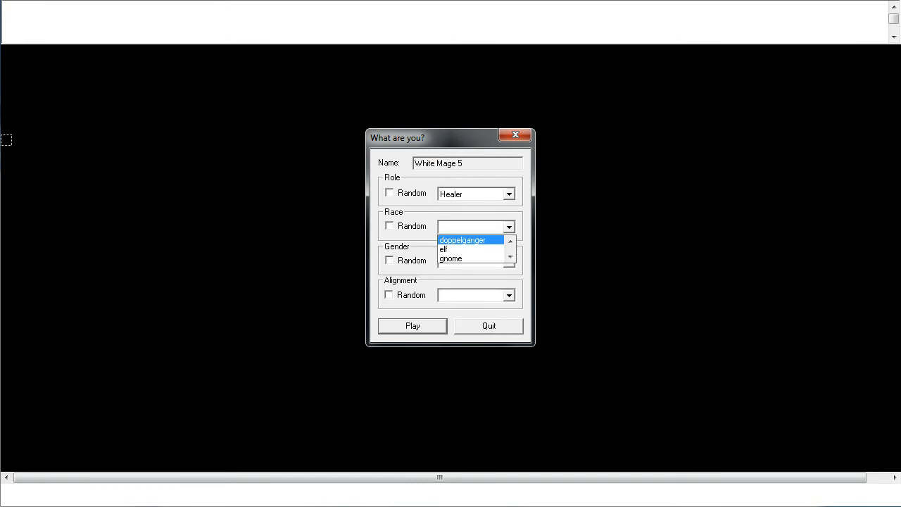
{"action": "left_click", "coordinate": [450, 259]}
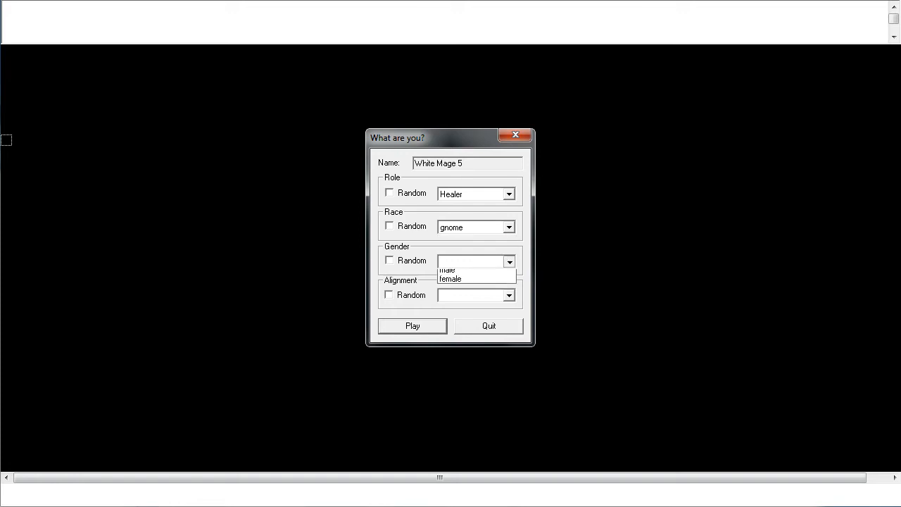
{"action": "left_click", "coordinate": [447, 270]}
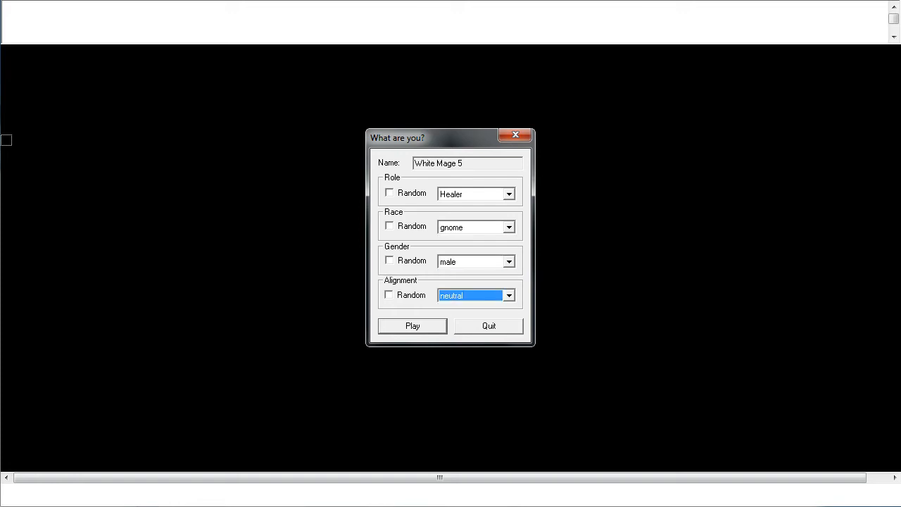
{"action": "left_click", "coordinate": [413, 325]}
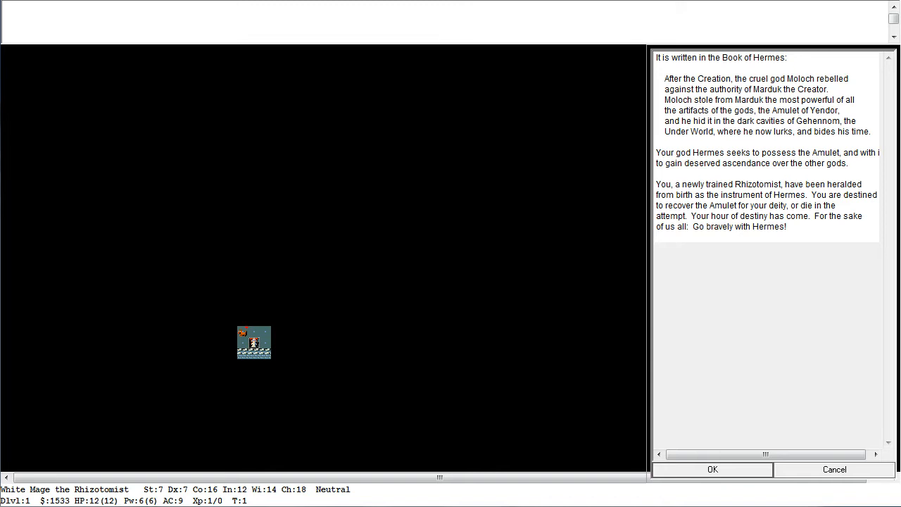
Close the Book of Hermes story and begin using the stethoscope on the little dog
{"action": "left_click", "coordinate": [712, 470]}
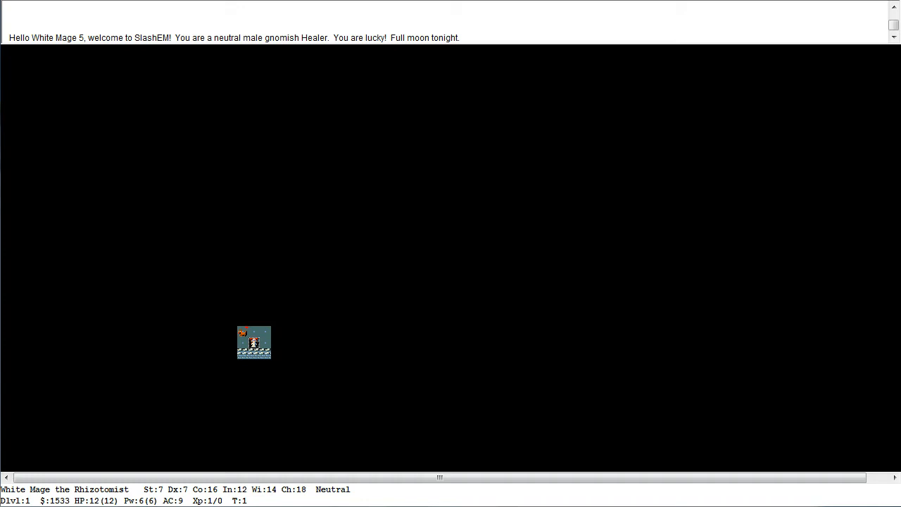
{"action": "key", "text": "i"}
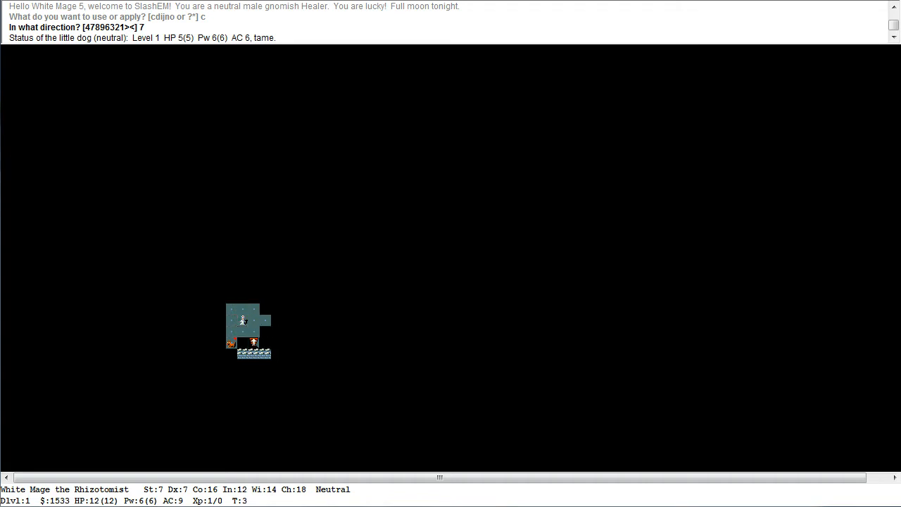
Walk north past the dog and along the passage into the large western room
{"action": "key", "text": "7"}
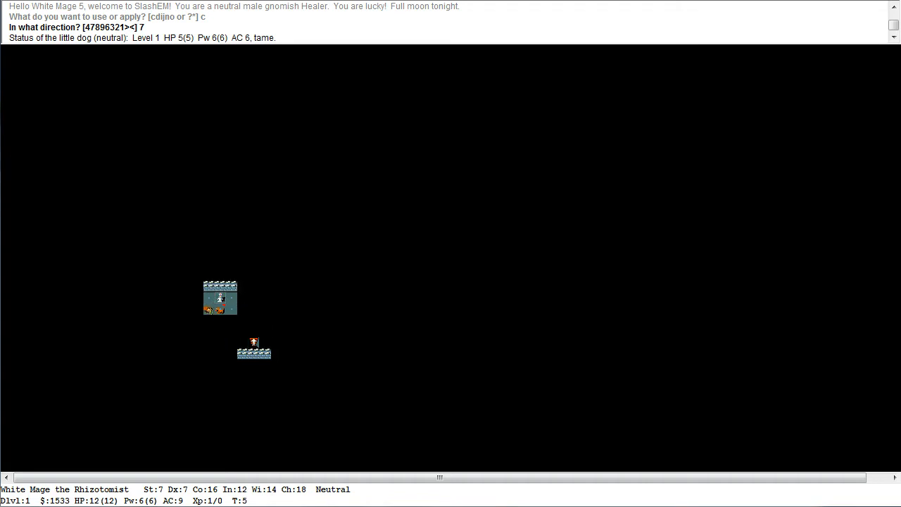
{"action": "key", "text": "7"}
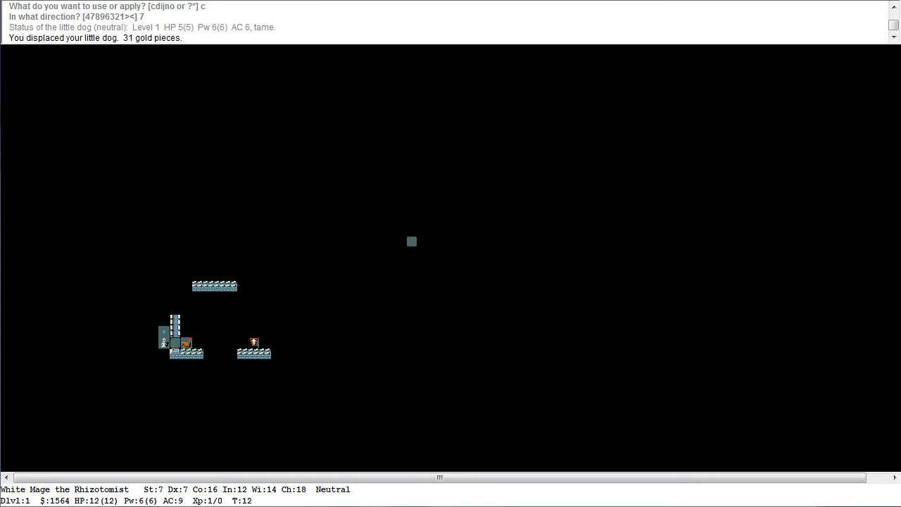
{"action": "key", "text": "7"}
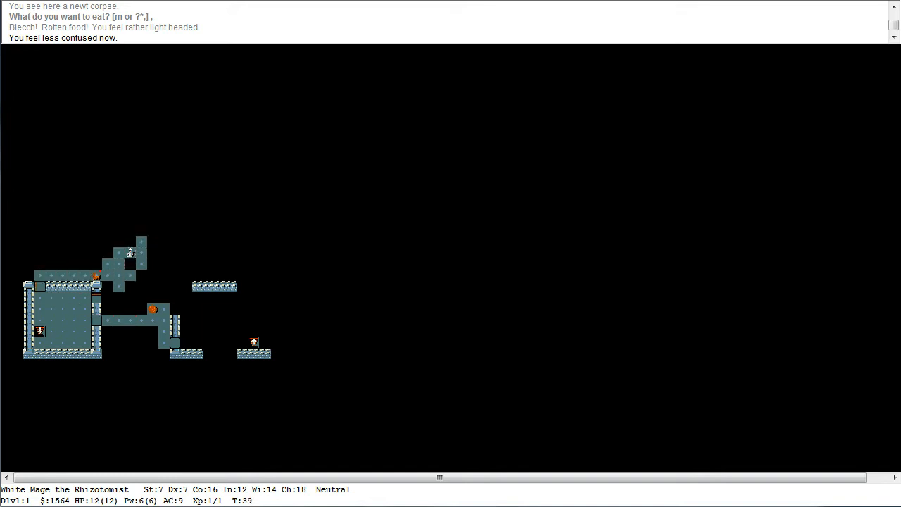
Open the northern and southern room doors and follow the corridors east into the far rooms
{"action": "key", "text": "up"}
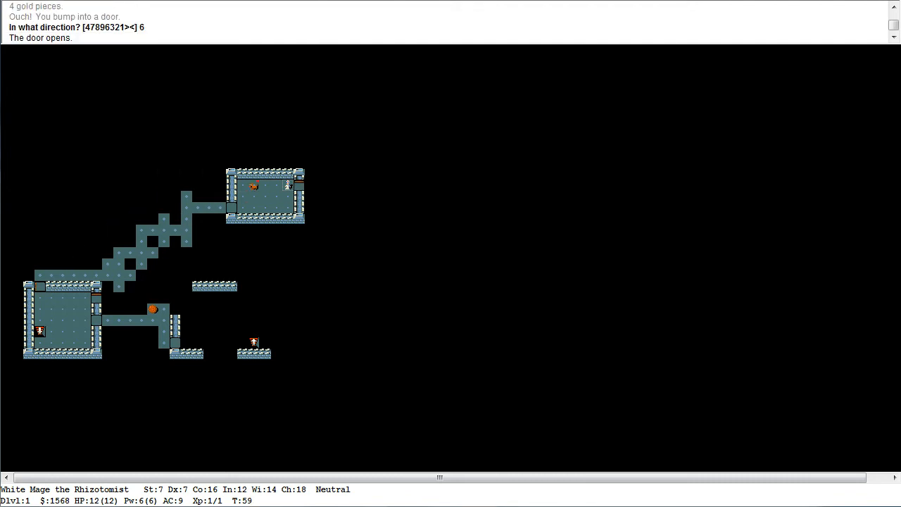
{"action": "key", "text": "6"}
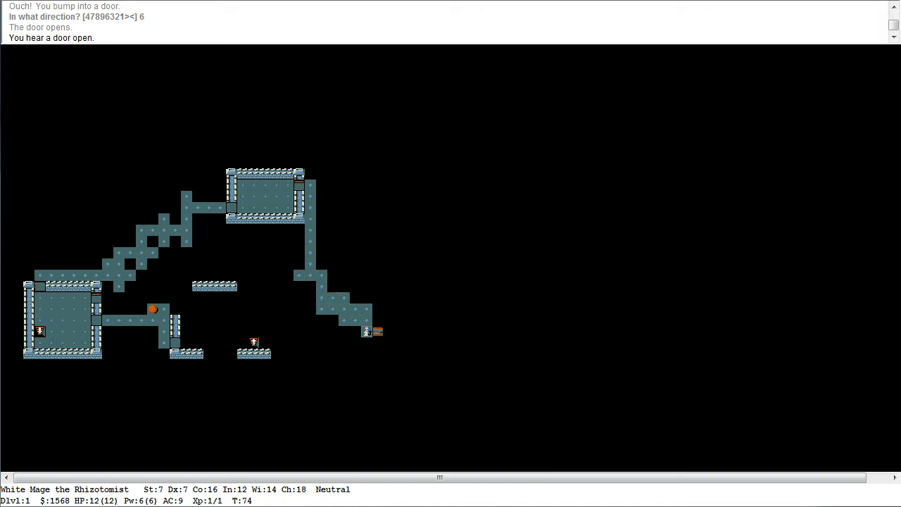
{"action": "key", "text": "6"}
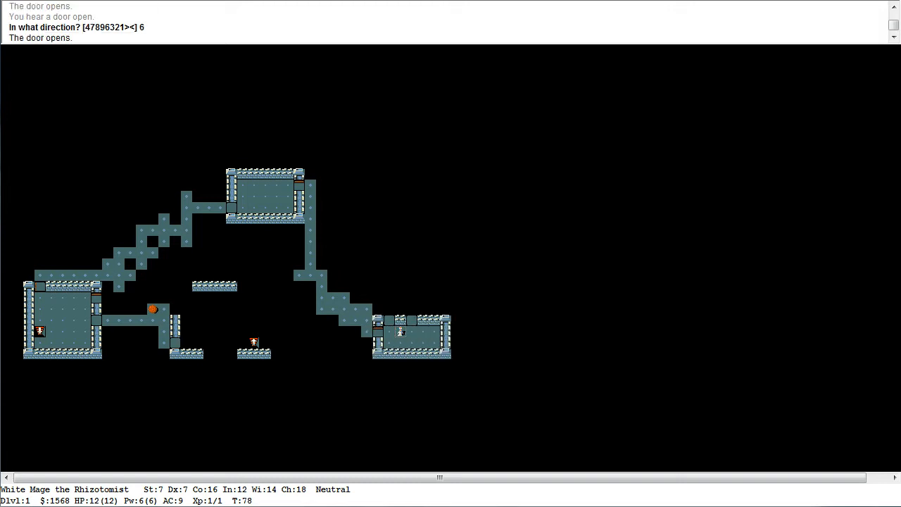
{"action": "key", "text": "6"}
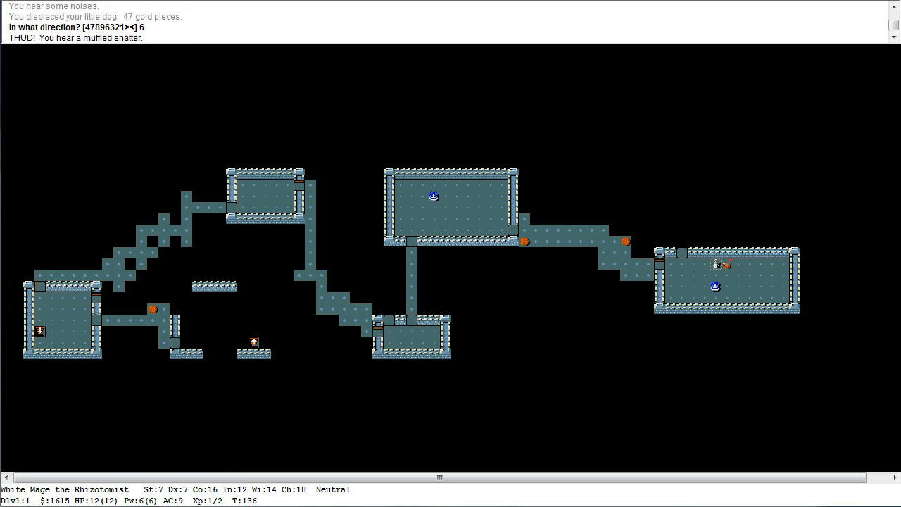
Kick open the chest, loot its gold and scroll, and drop both blessed spellbooks
{"action": "key", "text": "9"}
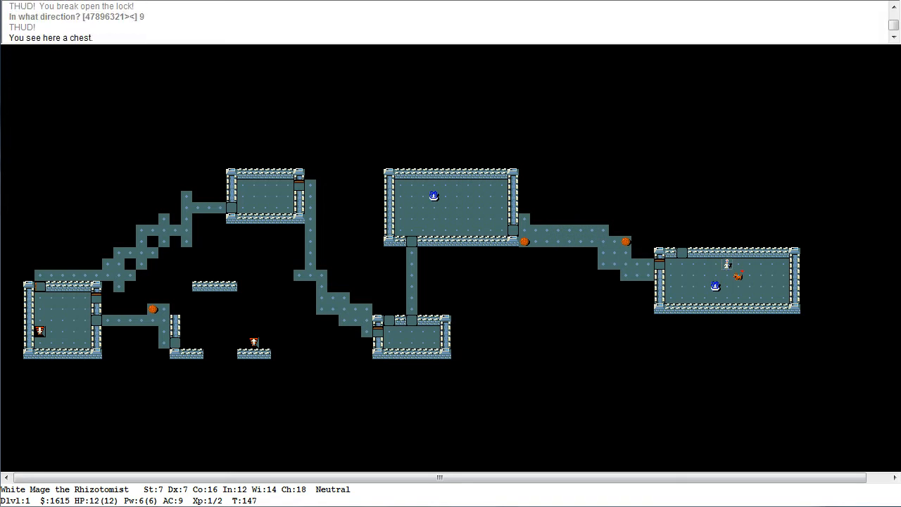
{"action": "key", "text": "y"}
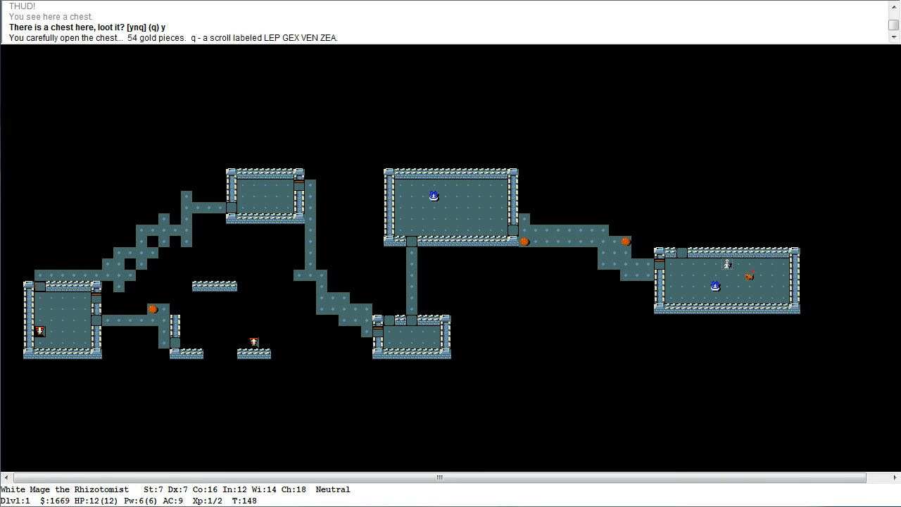
{"action": "key", "text": "d"}
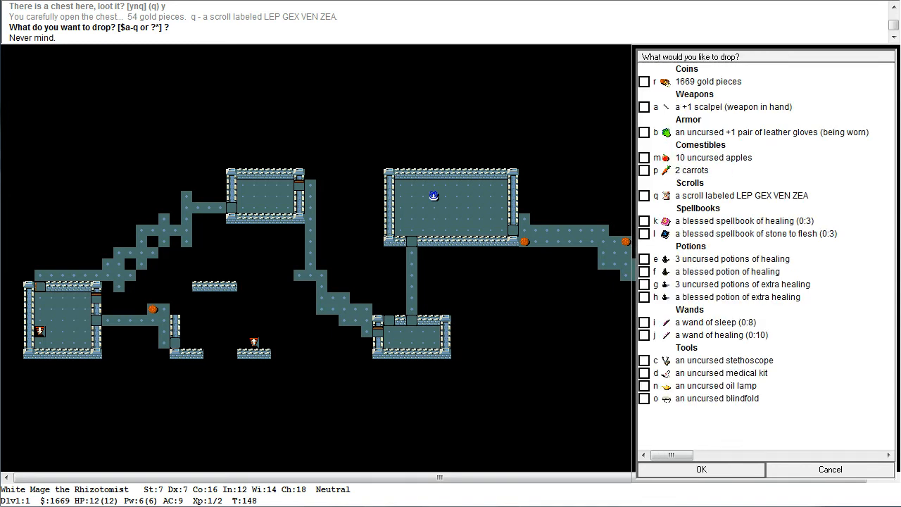
{"action": "left_click", "coordinate": [643, 234]}
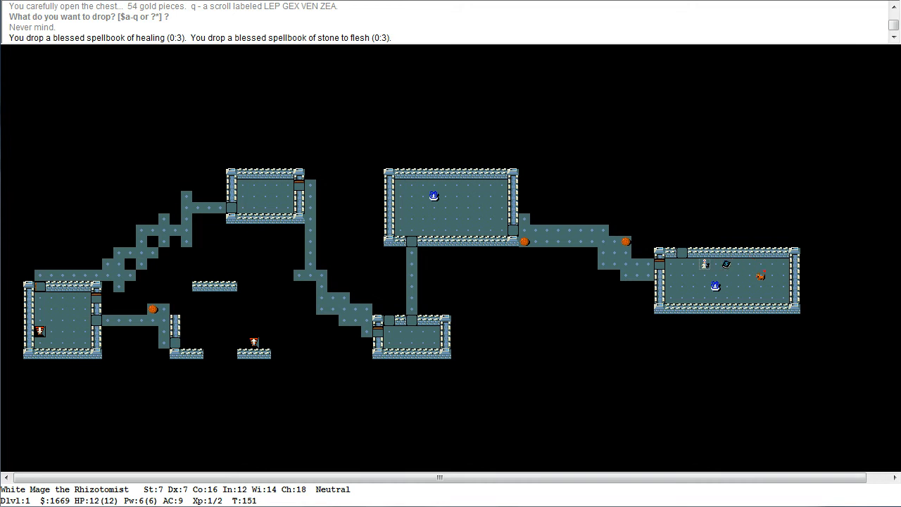
Check the dog's status, explore west along a corridor and take the stairs down to level 2
{"action": "key", "text": "Z"}
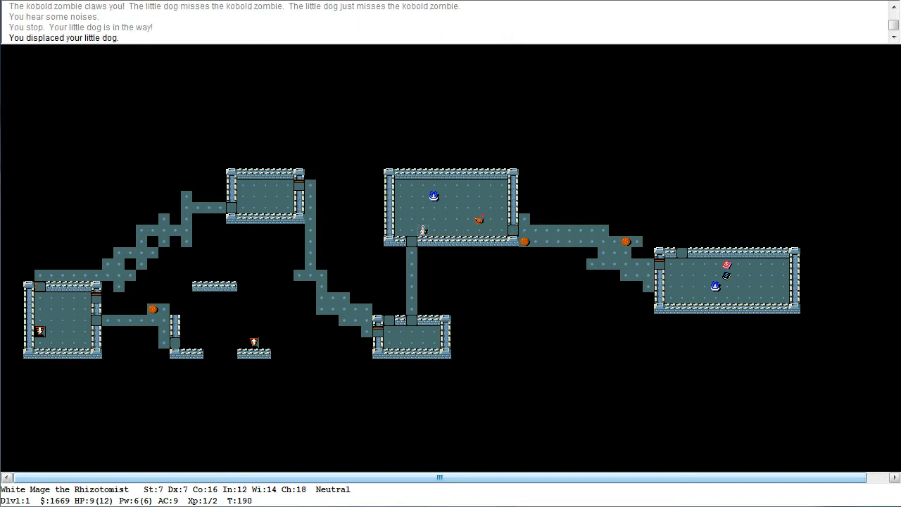
{"action": "key", "text": "Z"}
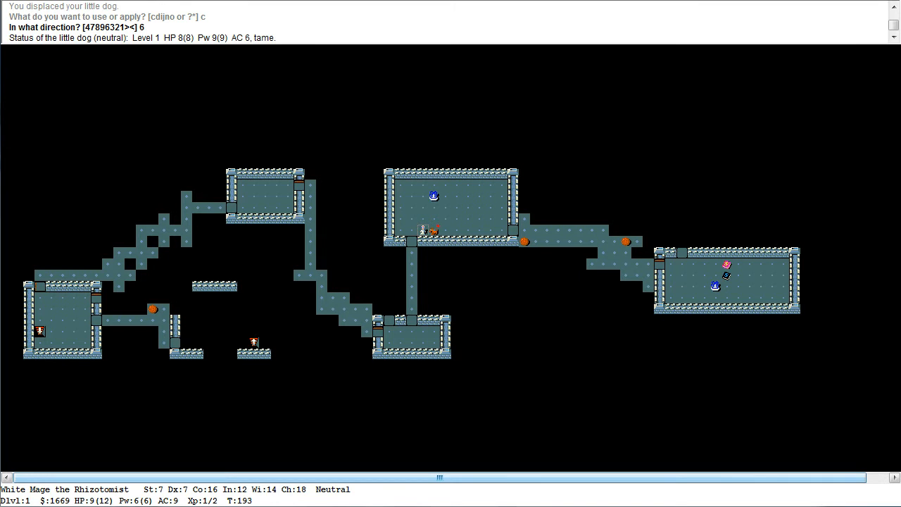
{"action": "key", "text": "2"}
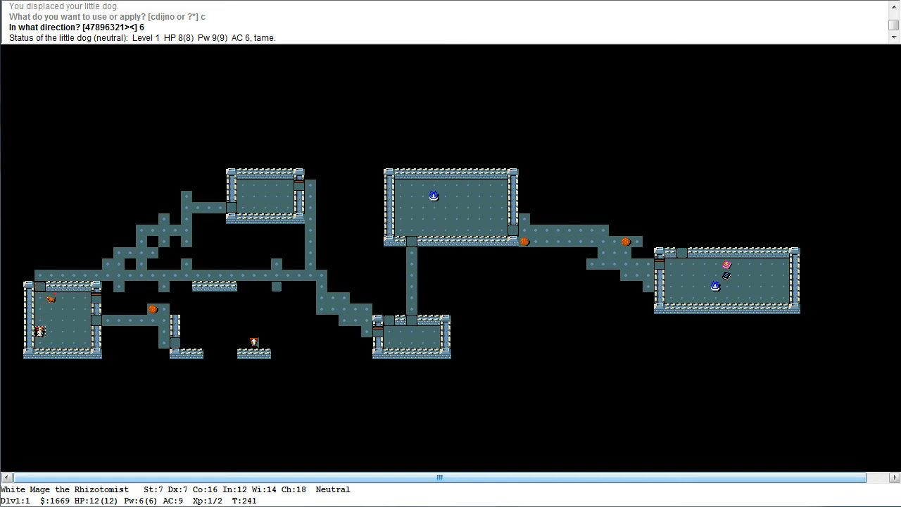
{"action": "key", "text": "6"}
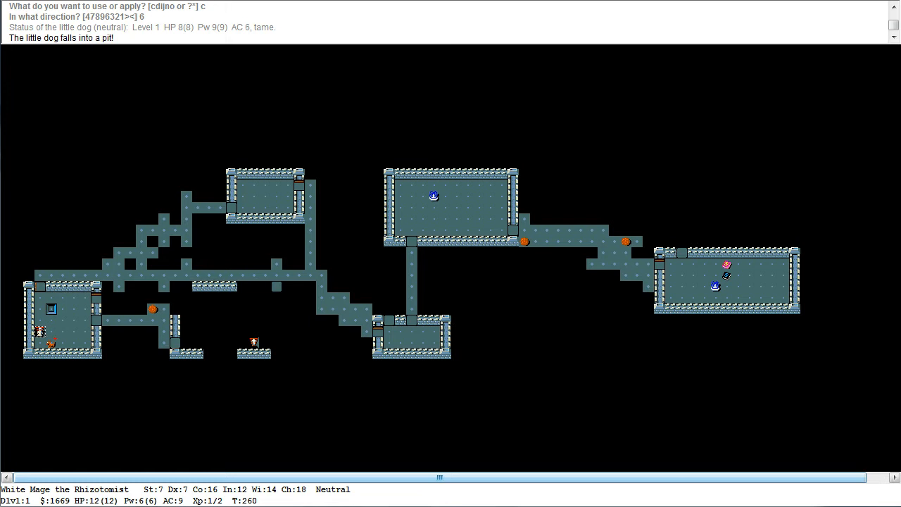
{"action": "key", "text": "3"}
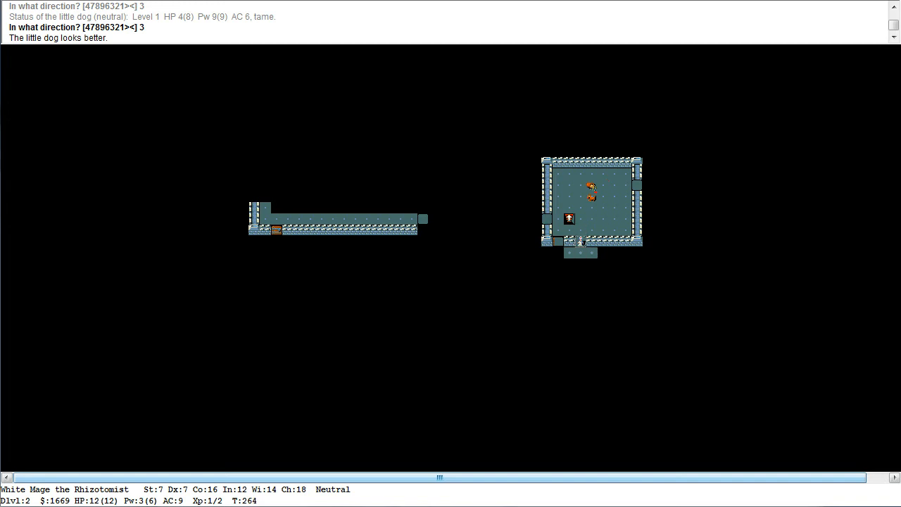
Pick up the 117 gold, open the southern room's door and read the headstone engraving
{"action": "key", "text": "k"}
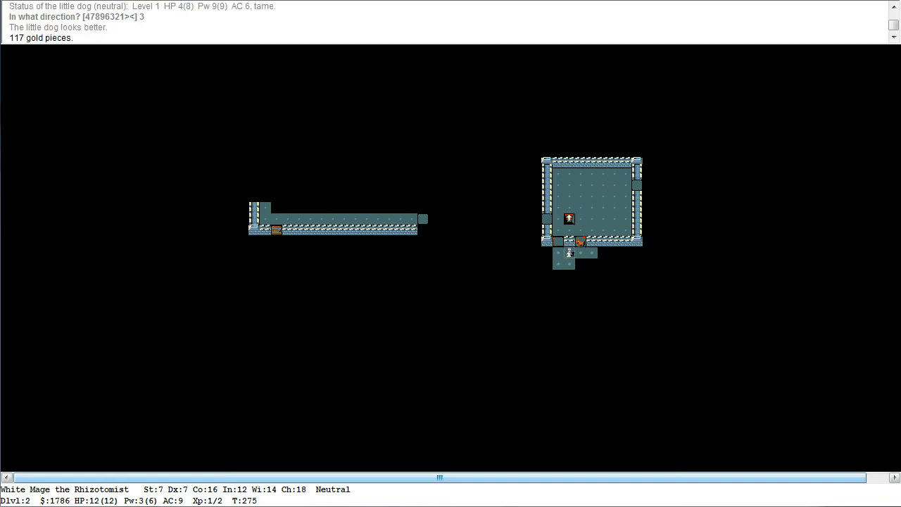
{"action": "key", "text": "down"}
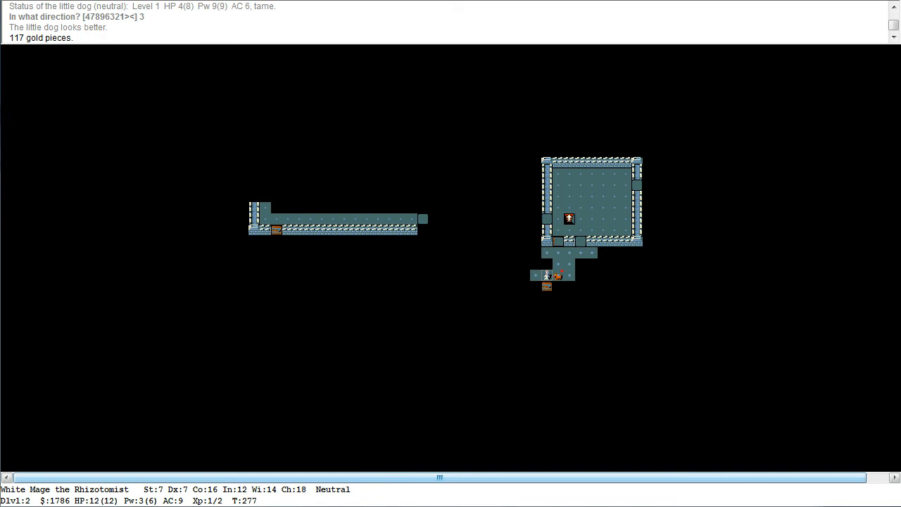
{"action": "key", "text": "2"}
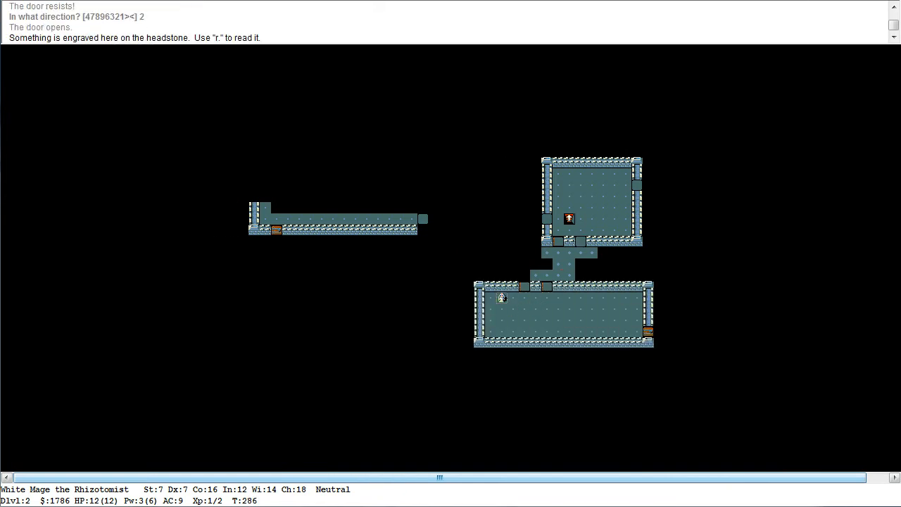
{"action": "key", "text": "r"}
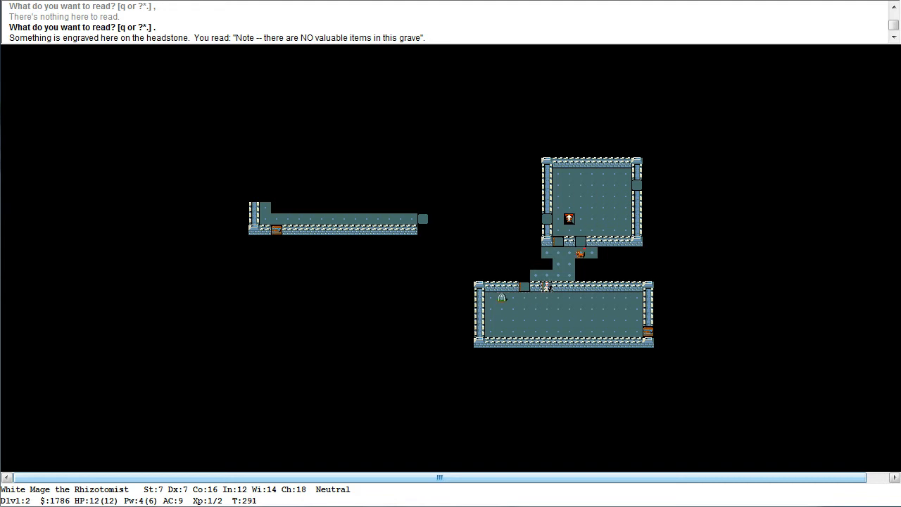
Head west along the corridor, open the west door and enter the far western room
{"action": "key", "text": "up"}
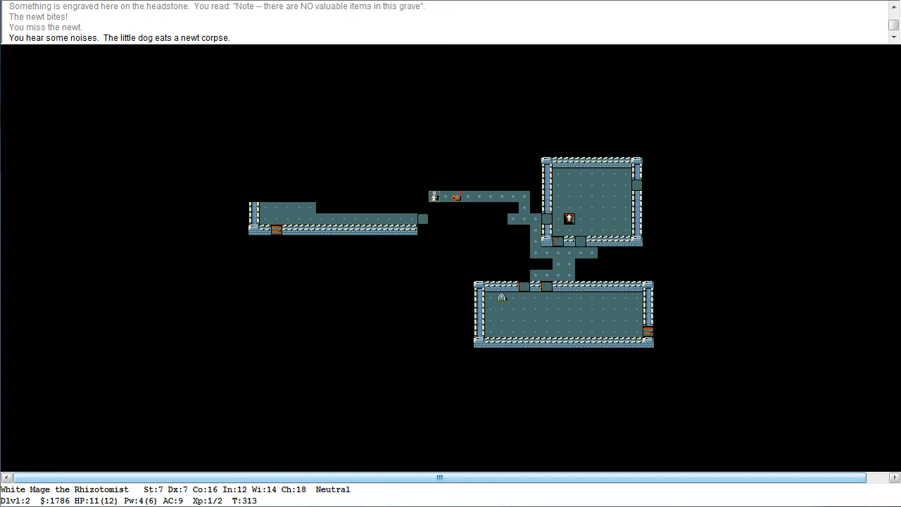
{"action": "key", "text": "Left"}
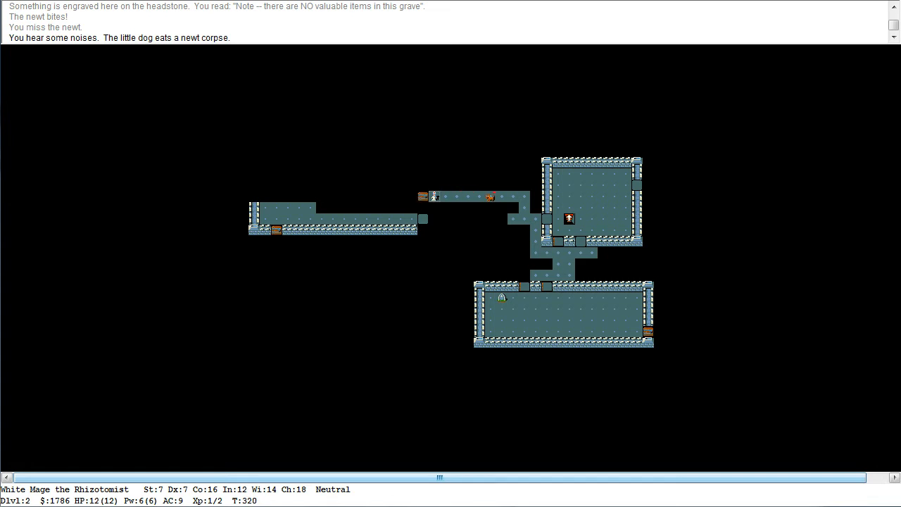
{"action": "key", "text": "4"}
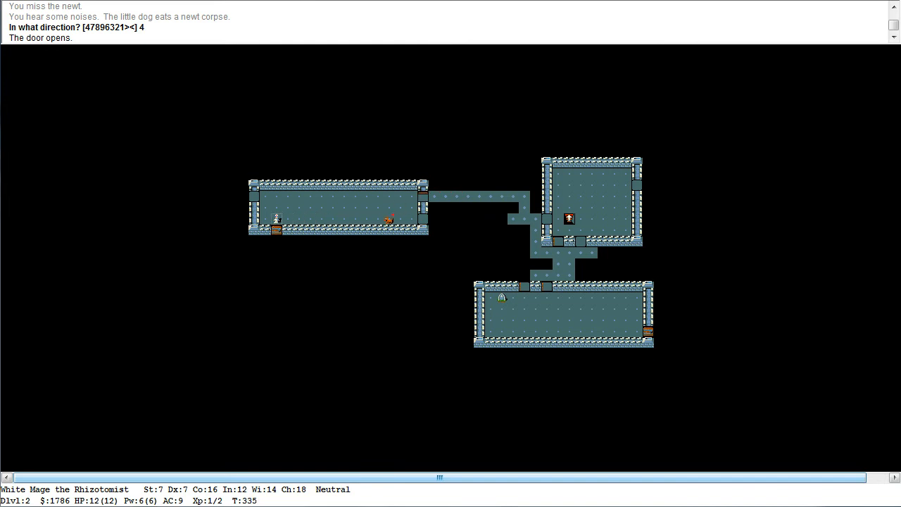
{"action": "key", "text": "4"}
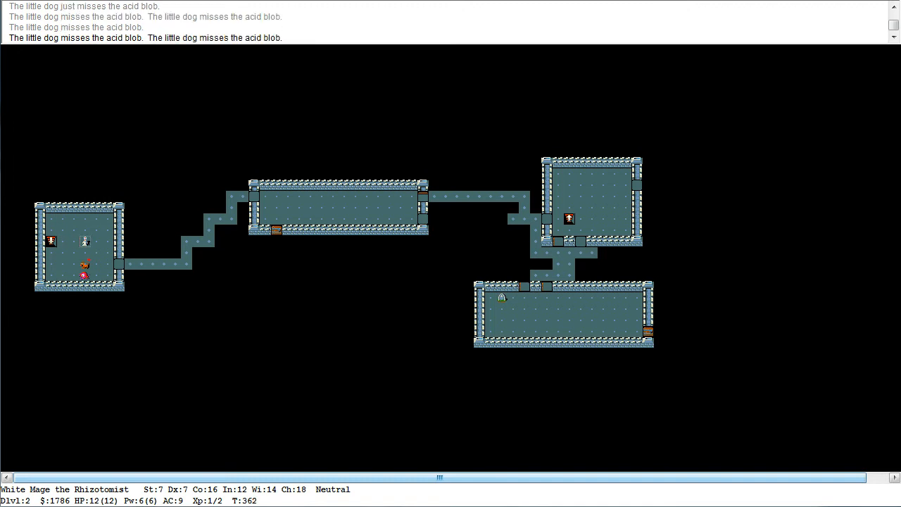
Cast healing, check the dog with the stethoscope and learn the acid blob is peaceful
{"action": "key", "text": "Z"}
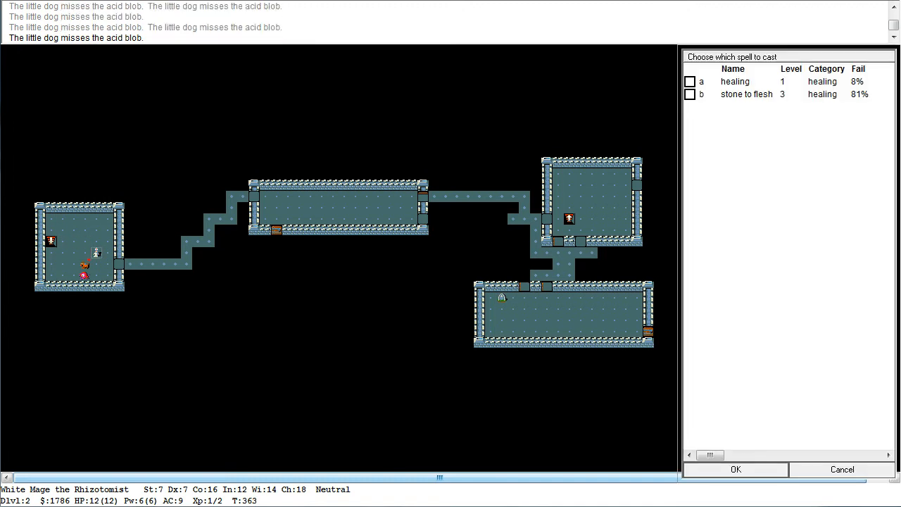
{"action": "left_click", "coordinate": [734, 468]}
{"action": "type", "text": "c"}
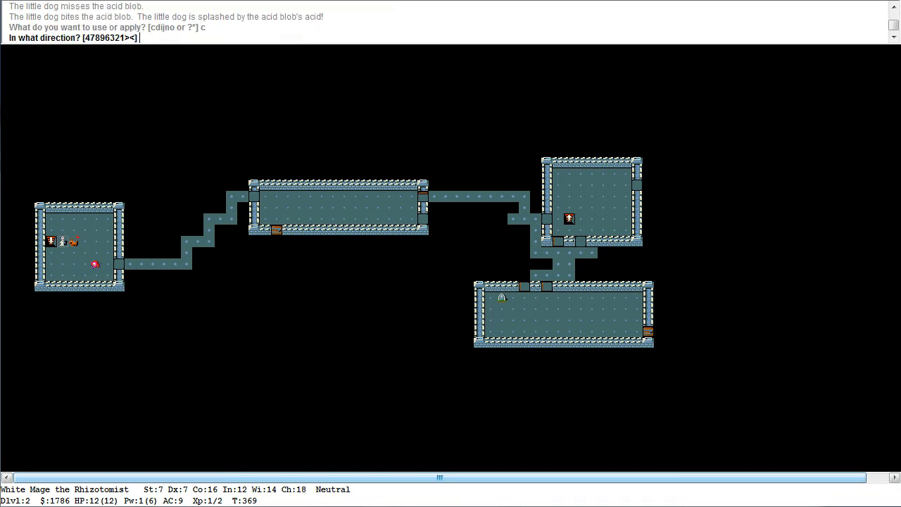
{"action": "key", "text": "6"}
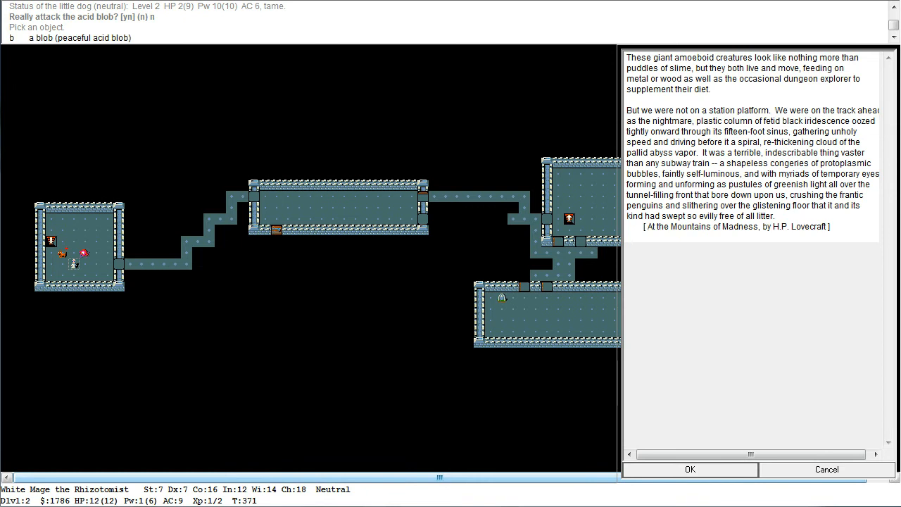
{"action": "left_click", "coordinate": [690, 469]}
{"action": "type", "text": "c"}
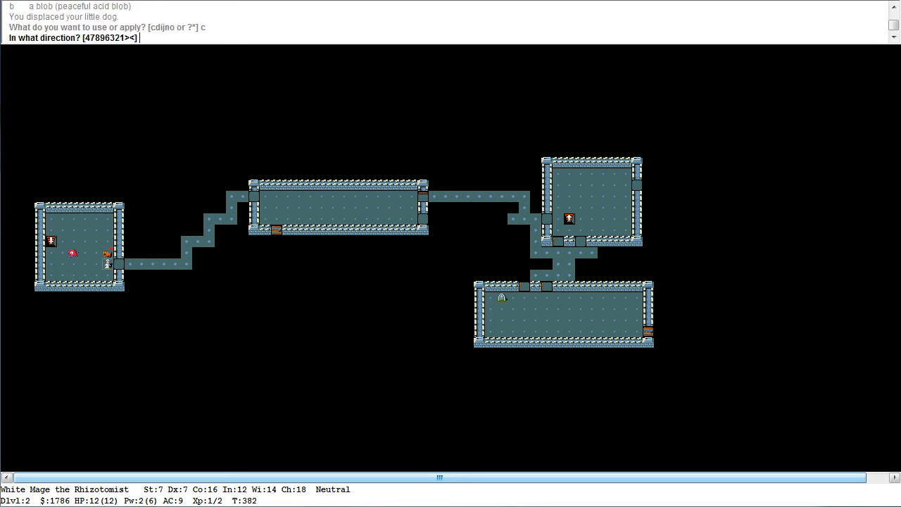
Check the dog, explore the southern room, heal the dog and descend to level 3
{"action": "key", "text": "8"}
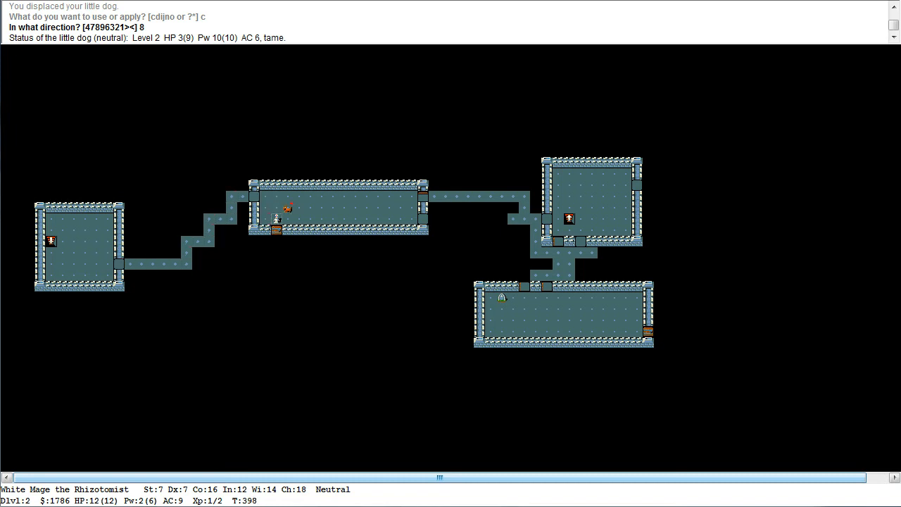
{"action": "key", "text": "2"}
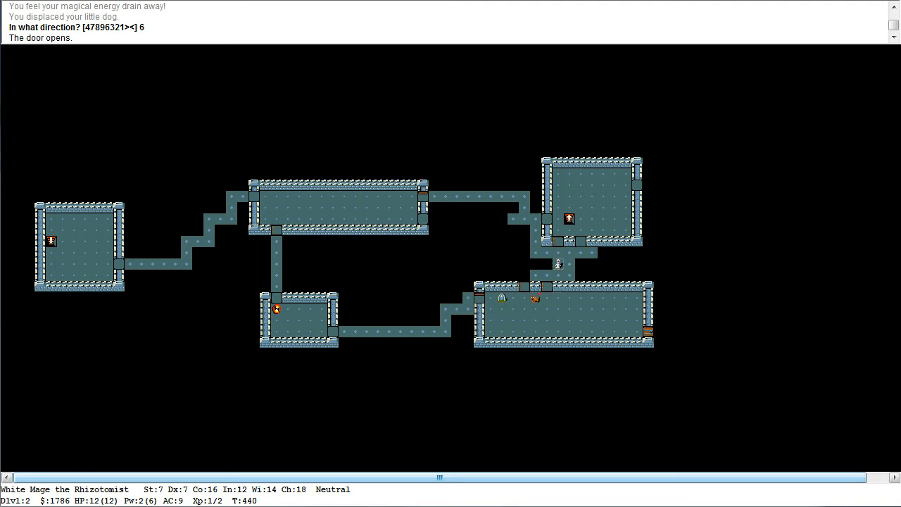
{"action": "key", "text": "8"}
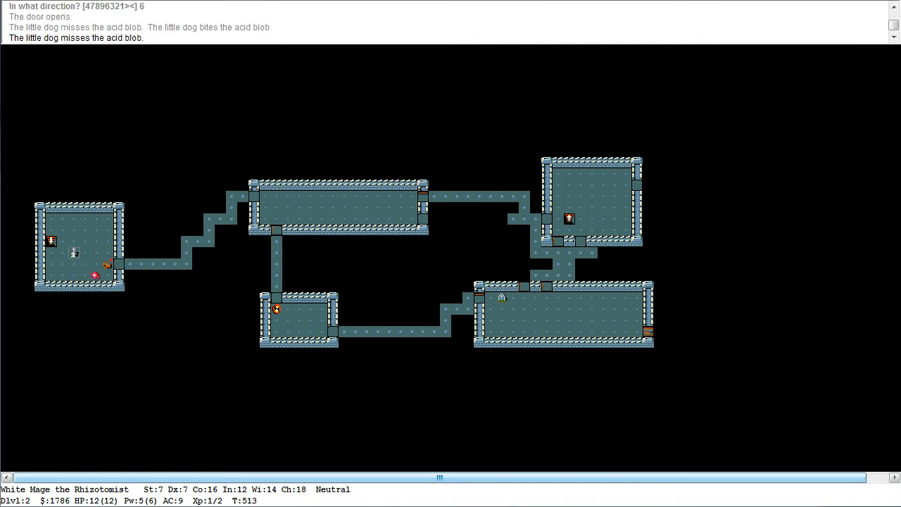
{"action": "key", "text": "6"}
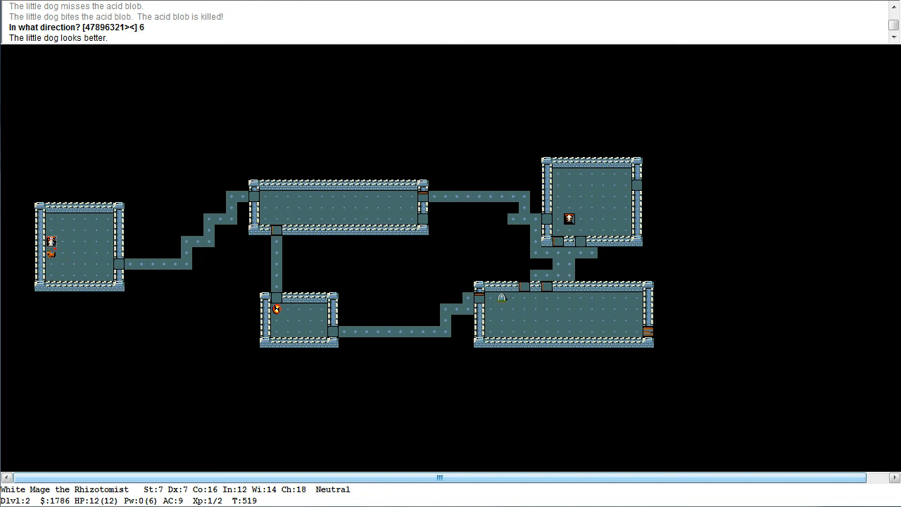
{"action": "key", "text": ">"}
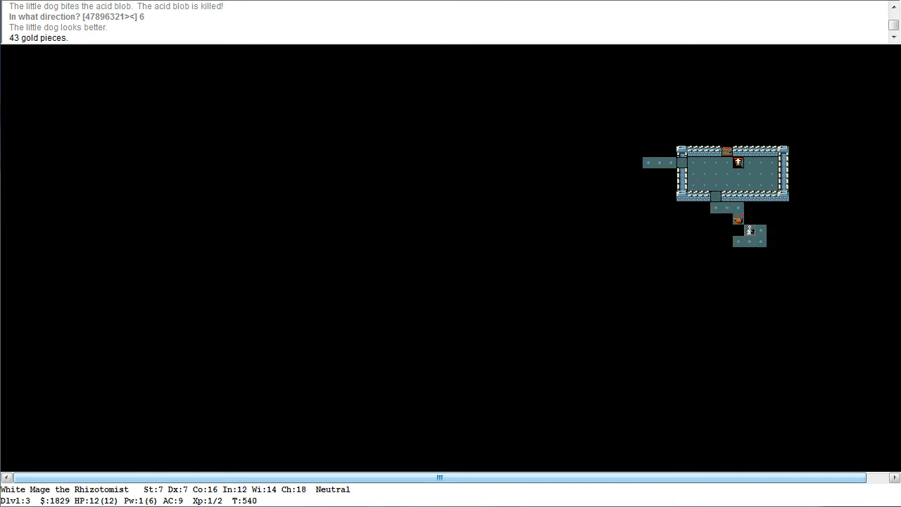
Explore level 3, kill the giant rat, push past the boulder and reach for a potion at 5 HP
{"action": "key", "text": "2"}
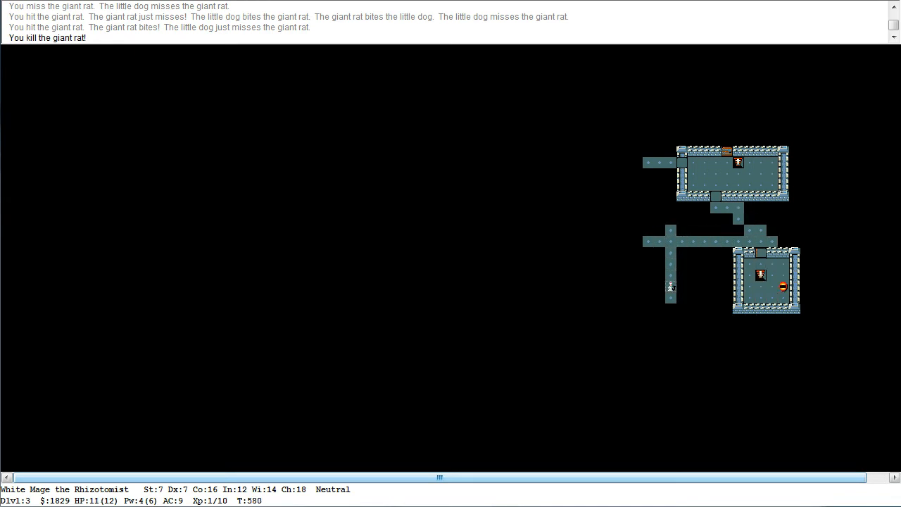
{"action": "key", "text": "Down"}
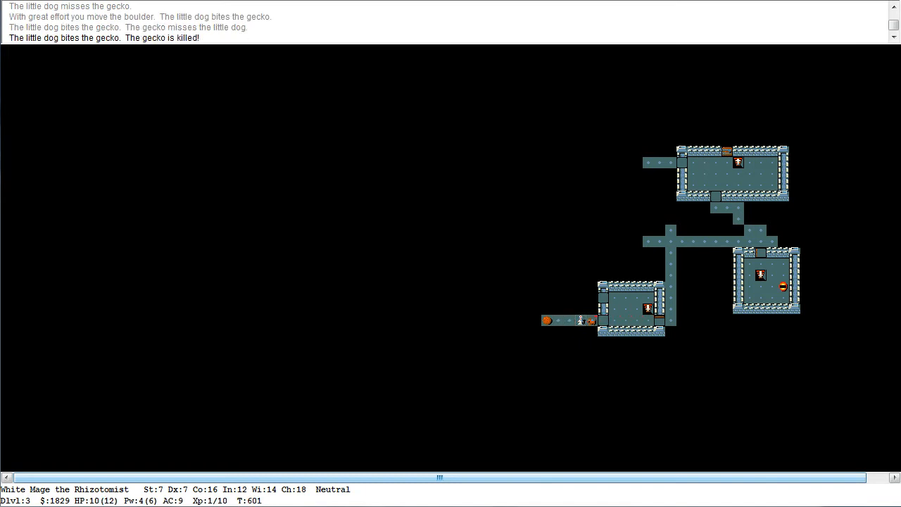
{"action": "key", "text": "up"}
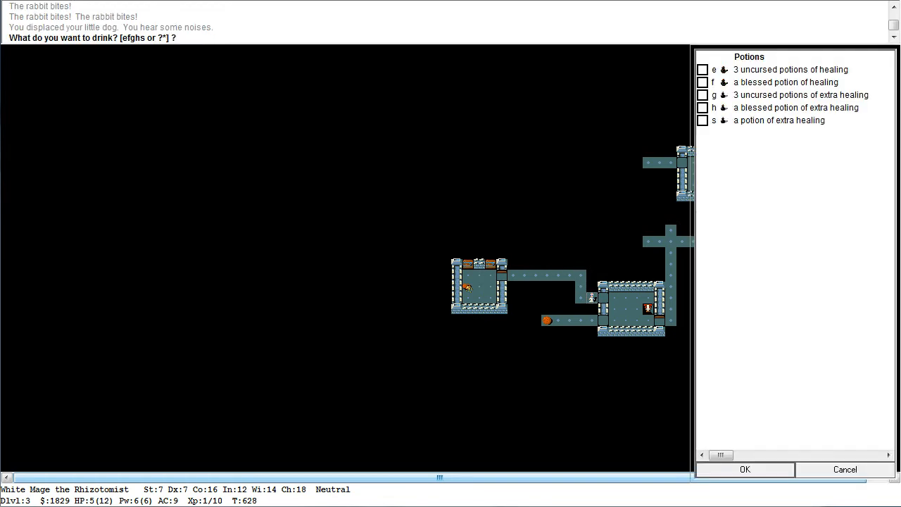
Drink the blessed potion of extra healing and fight on toward level 4
{"action": "left_click", "coordinate": [701, 107]}
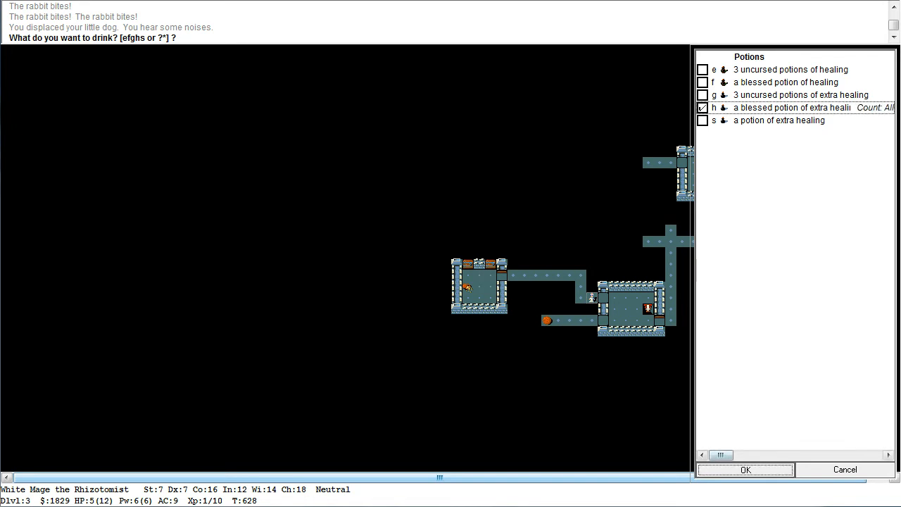
{"action": "left_click", "coordinate": [744, 470]}
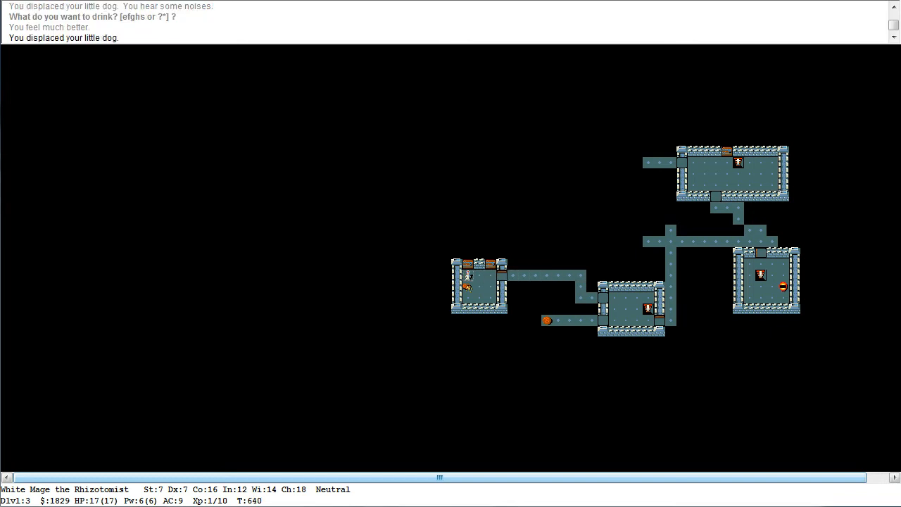
{"action": "key", "text": "8"}
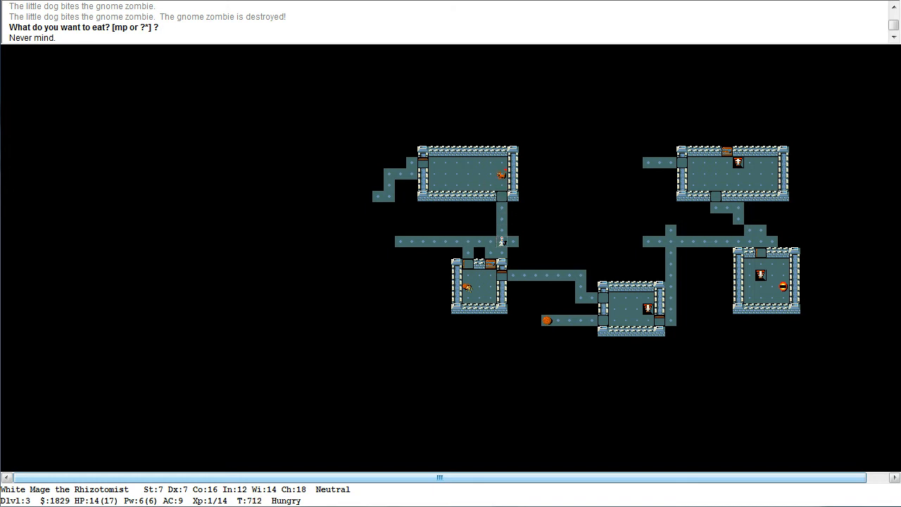
{"action": "key", "text": "l"}
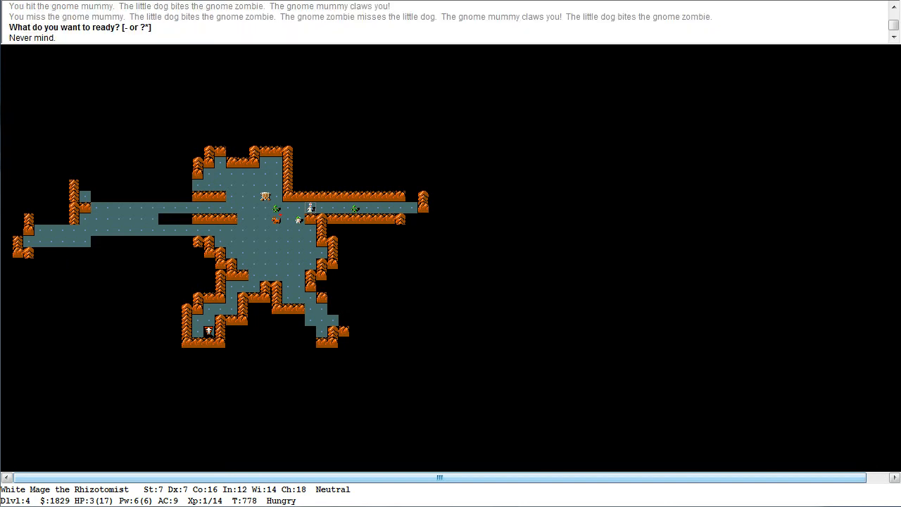
Restore the hero's health with the healing spell as the dwarf and gnome zombies fall
{"action": "key", "text": "q"}
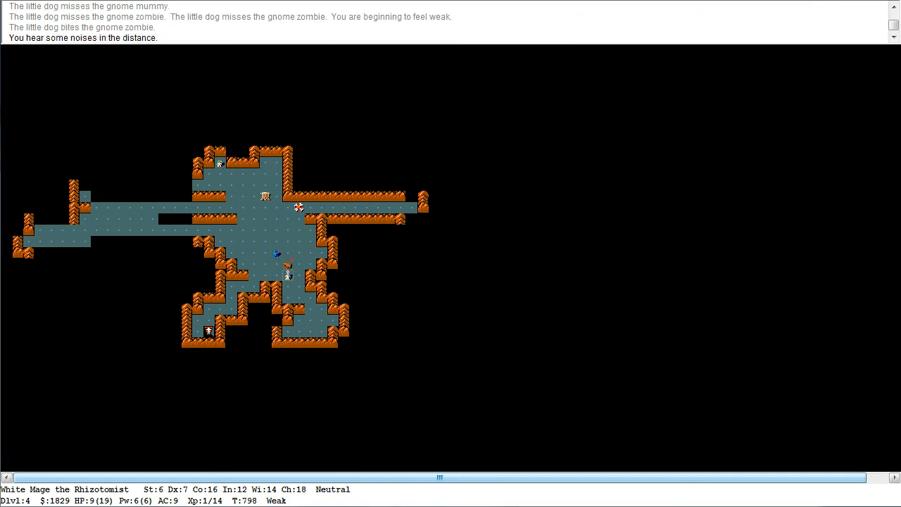
{"action": "key", "text": "Z"}
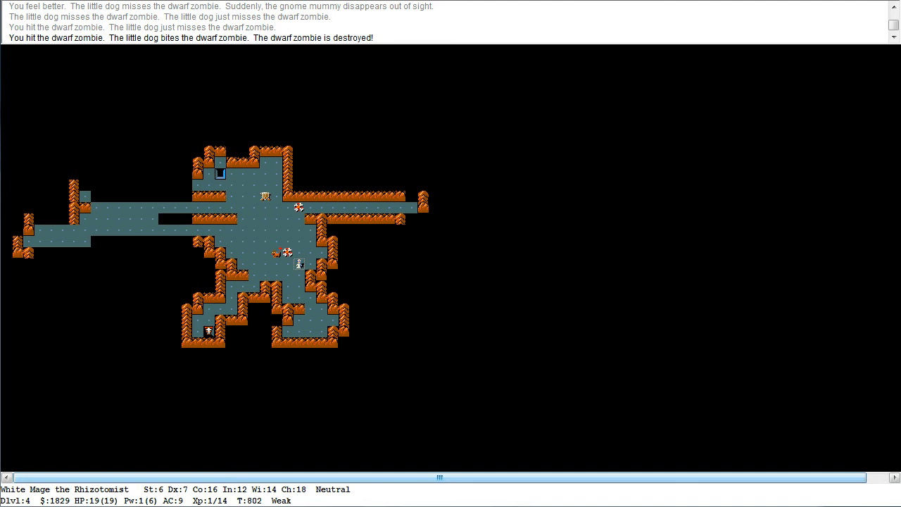
{"action": "key", "text": "e"}
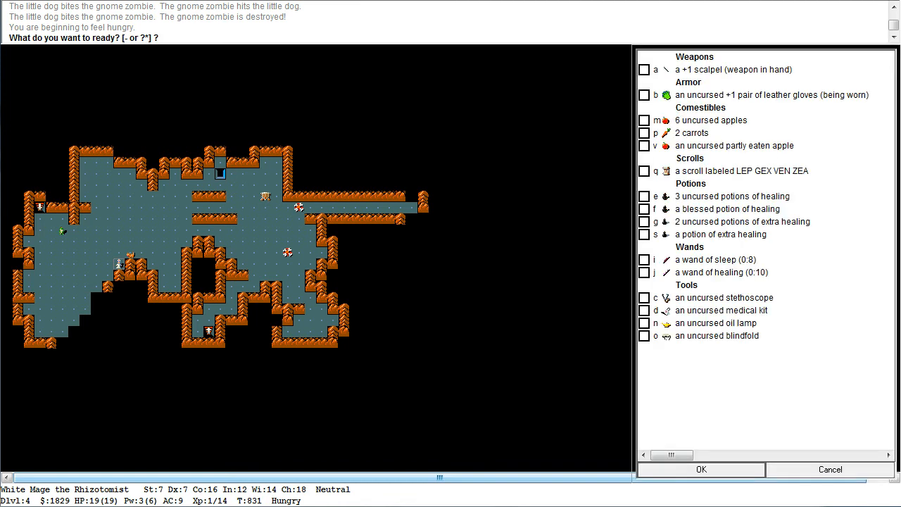
Ready the partly eaten apple and throw apples northeast at the kitten
{"action": "left_click", "coordinate": [645, 145]}
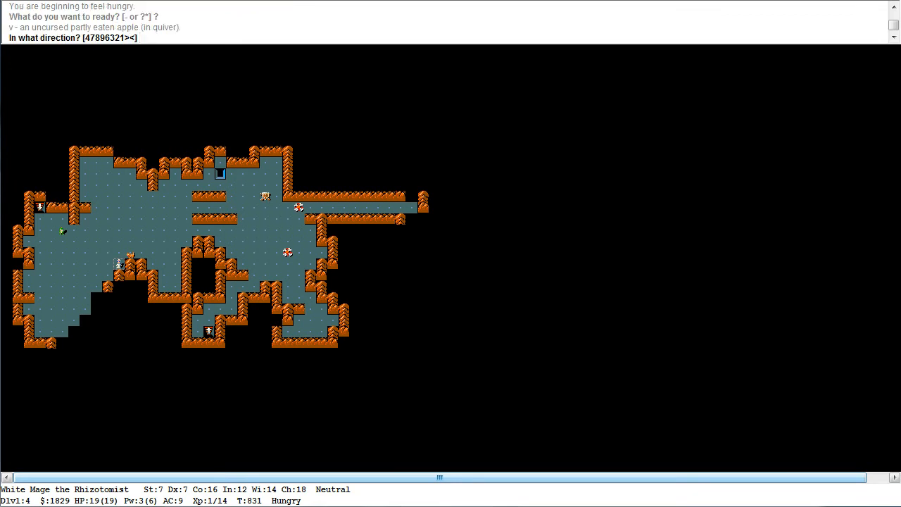
{"action": "key", "text": "9"}
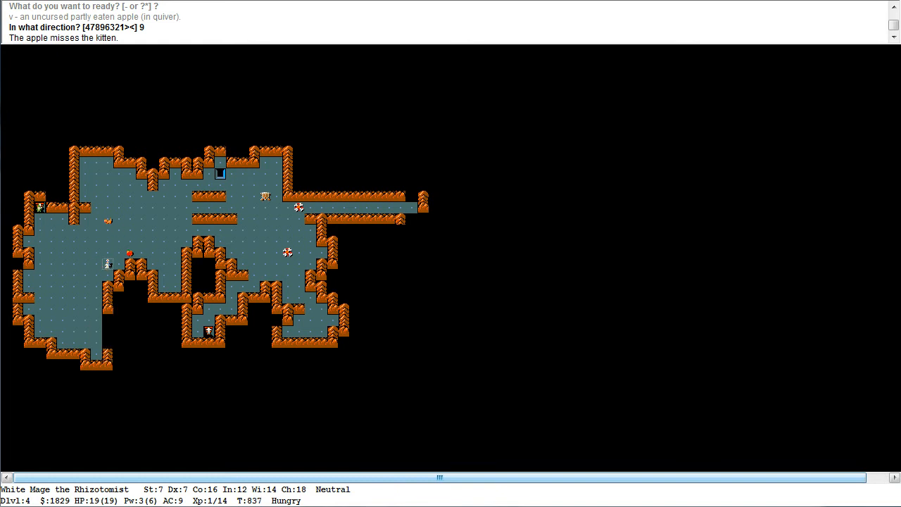
{"action": "key", "text": "9"}
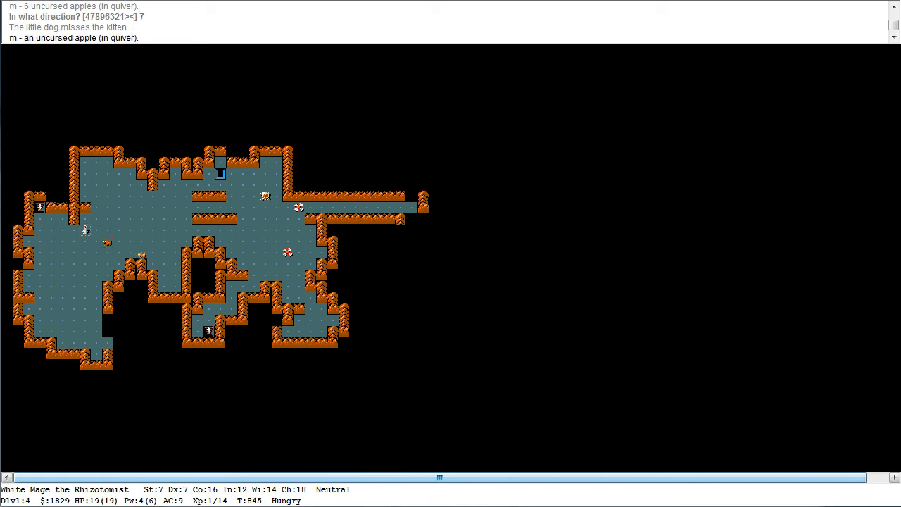
Descend to dungeon level 5 and kill the hobbit there
{"action": "key", "text": "7"}
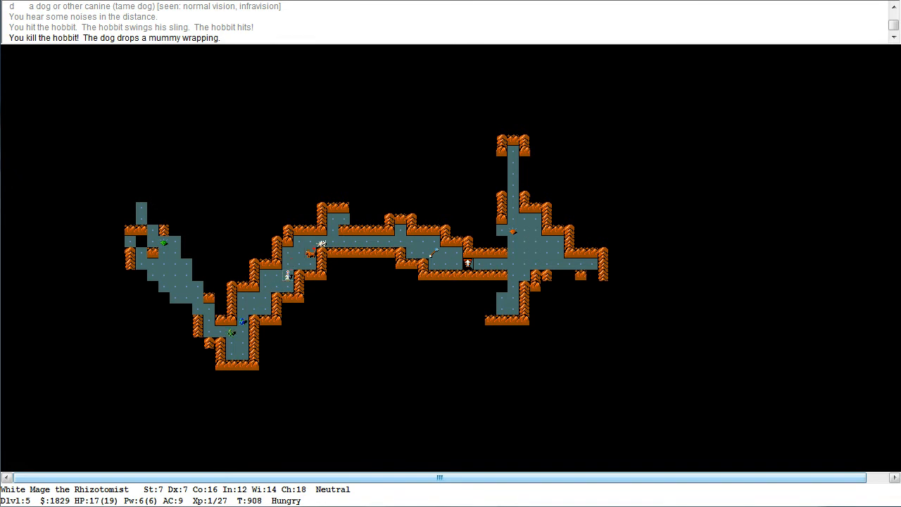
Cast the healing spell northeast to mend the dog
{"action": "key", "text": "Z"}
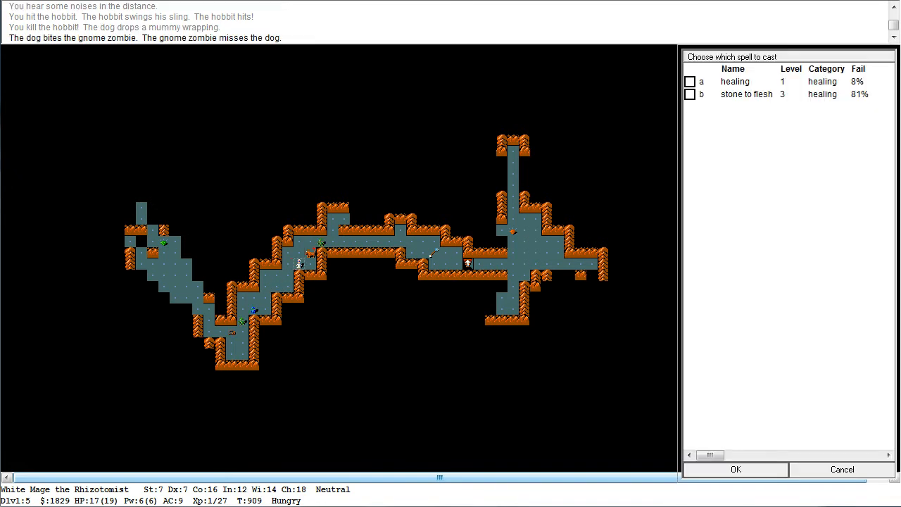
{"action": "key", "text": "a"}
{"action": "type", "text": "9"}
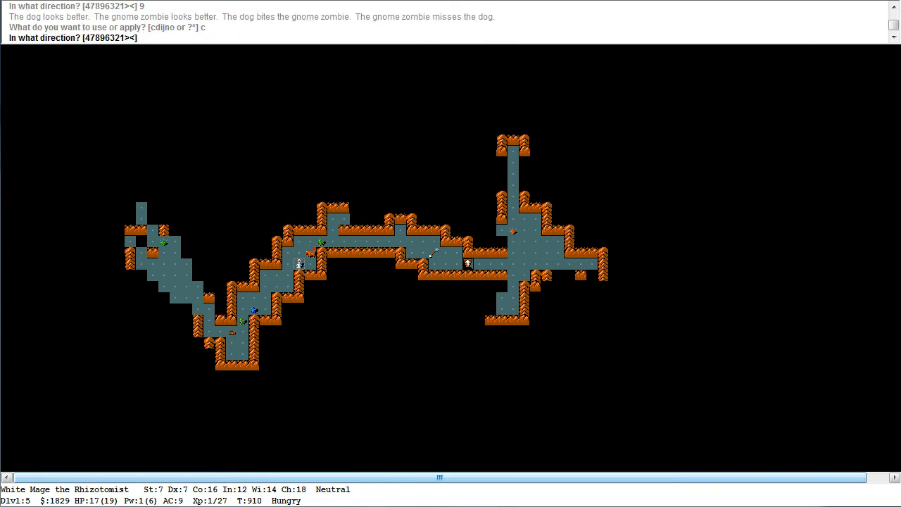
{"action": "key", "text": "9"}
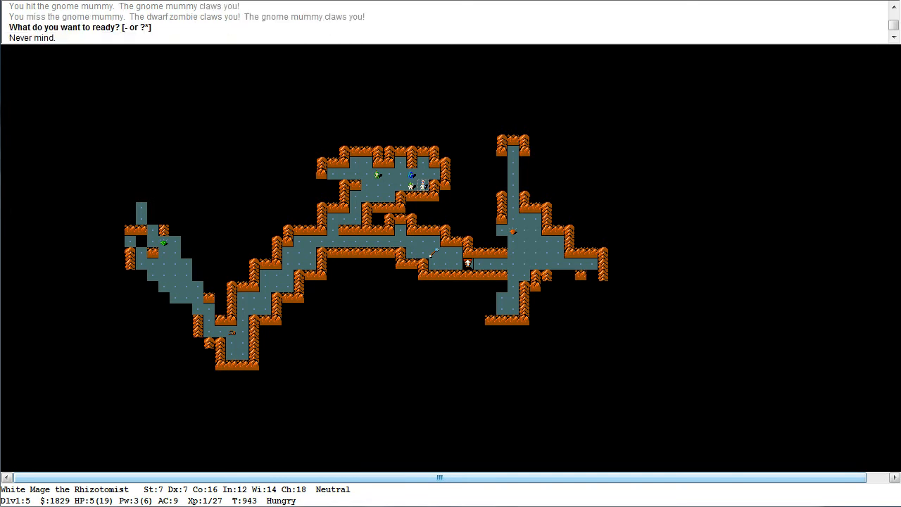
Drink the uncursed potions of extra healing one after another
{"action": "key", "text": "q"}
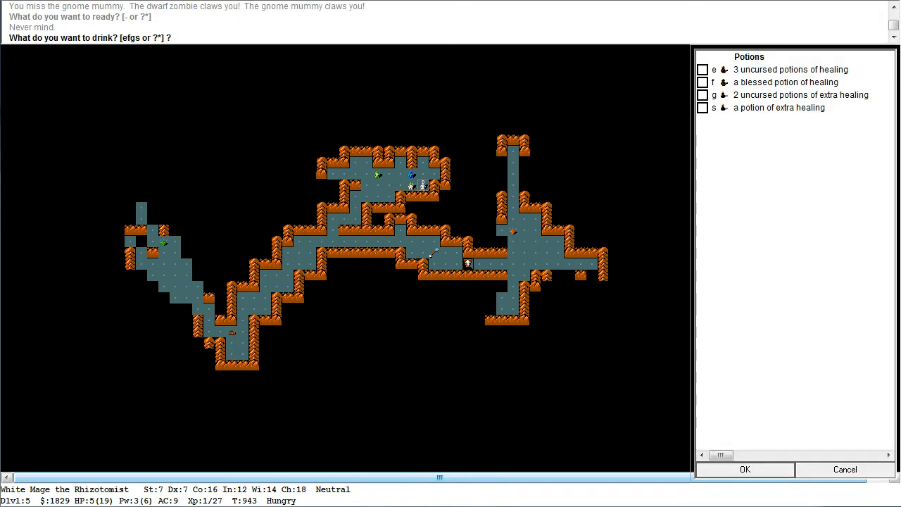
{"action": "left_click", "coordinate": [701, 94]}
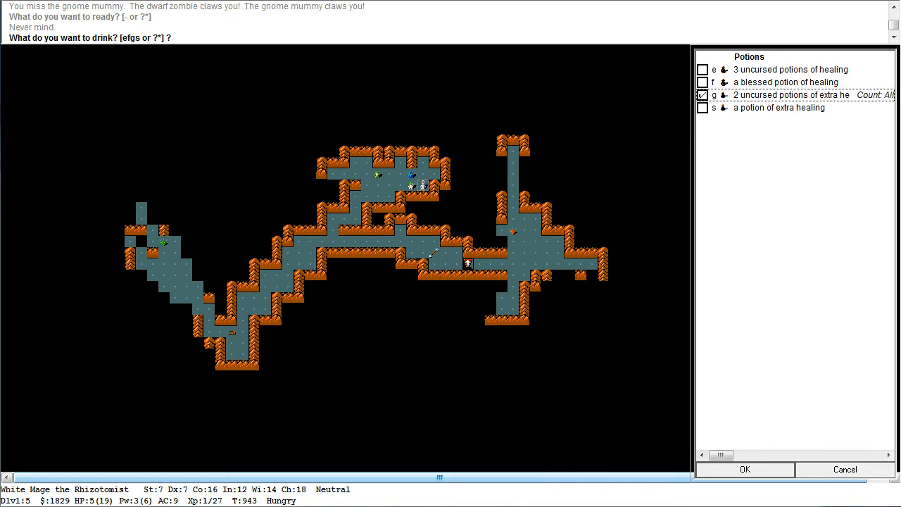
{"action": "left_click", "coordinate": [743, 470]}
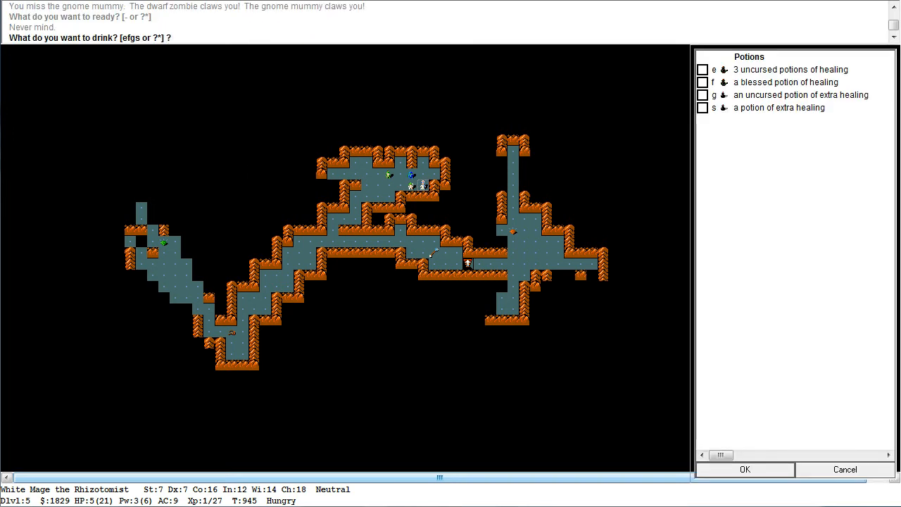
{"action": "left_click", "coordinate": [844, 470]}
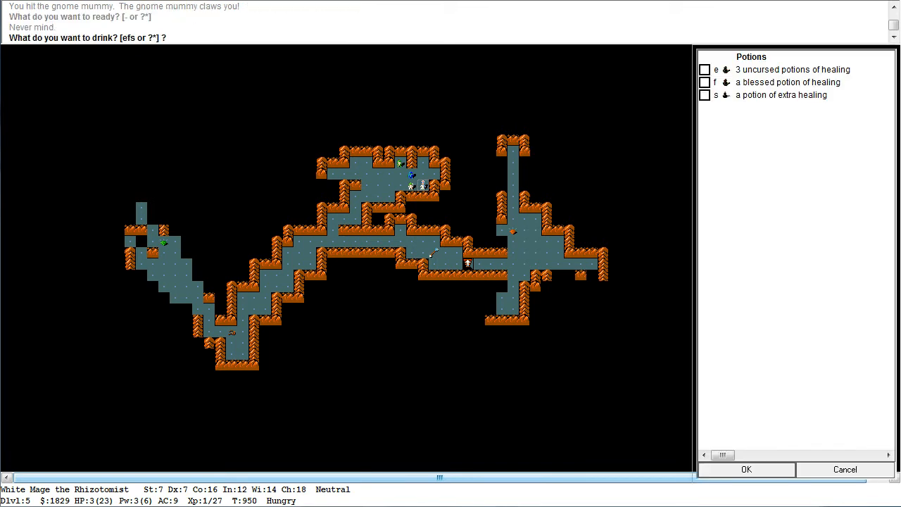
Drink the other potion of extra healing, raising maximum HP to 30
{"action": "left_click", "coordinate": [703, 95]}
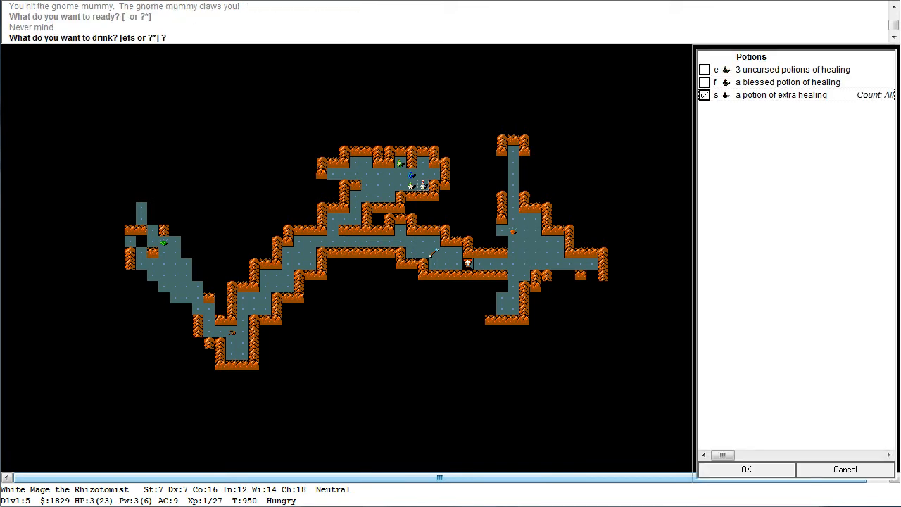
{"action": "left_click", "coordinate": [745, 470]}
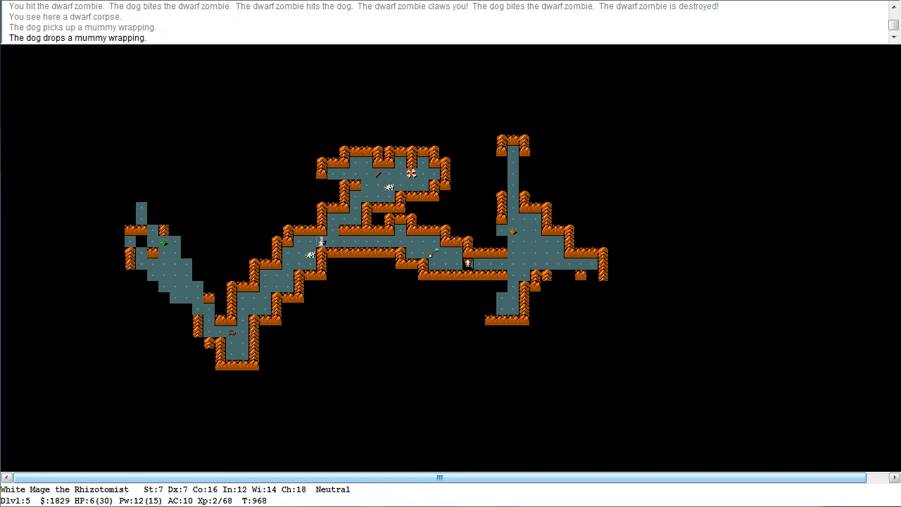
Cast healing on the hero twice to reach 20 of 30 HP before heading west
{"action": "key", "text": "down"}
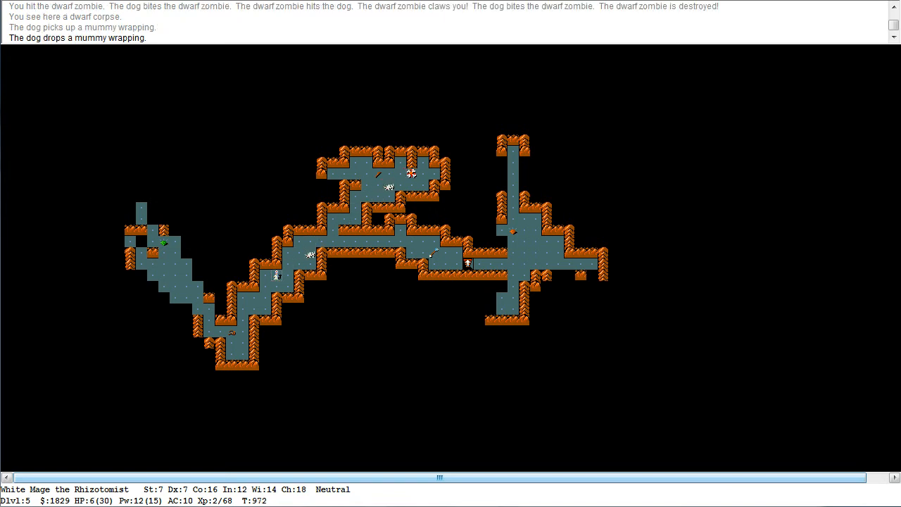
{"action": "key", "text": "Z"}
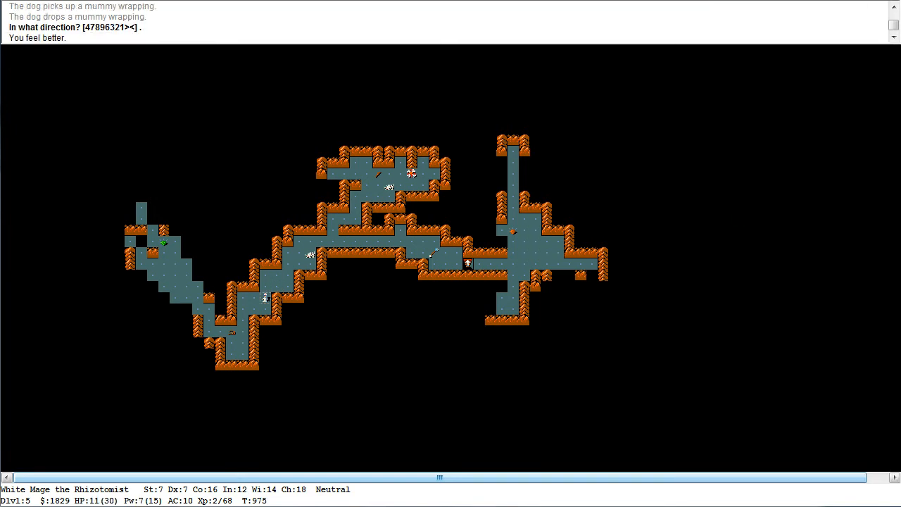
{"action": "key", "text": "Z"}
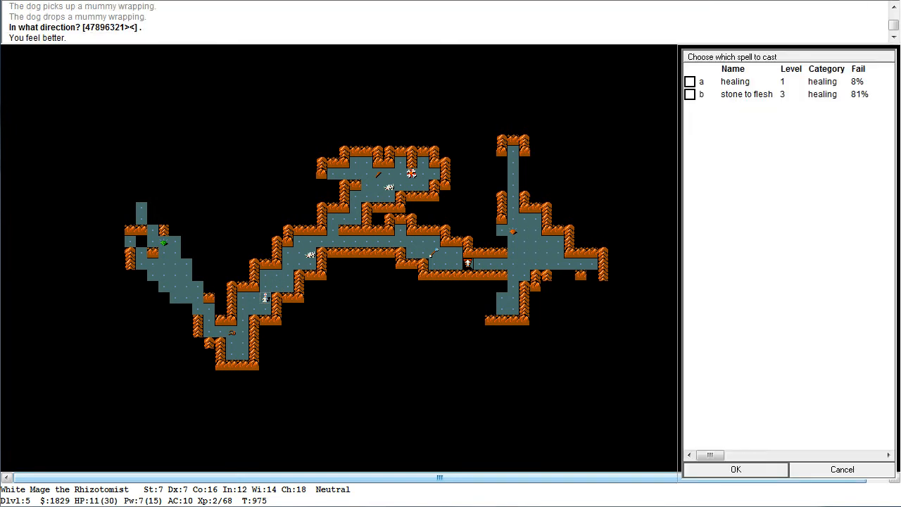
{"action": "left_click", "coordinate": [735, 469]}
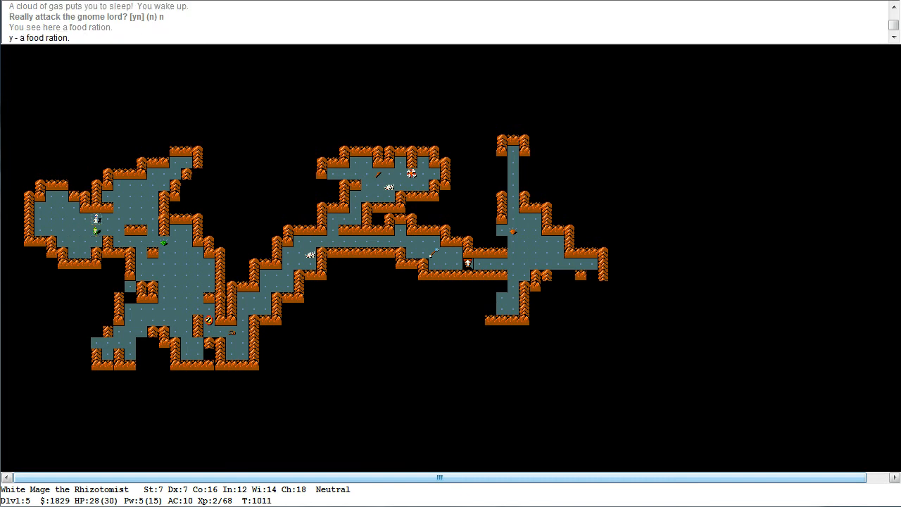
Attack the dwarf zombie until it is destroyed, reaching experience level 3
{"action": "key", "text": "Down"}
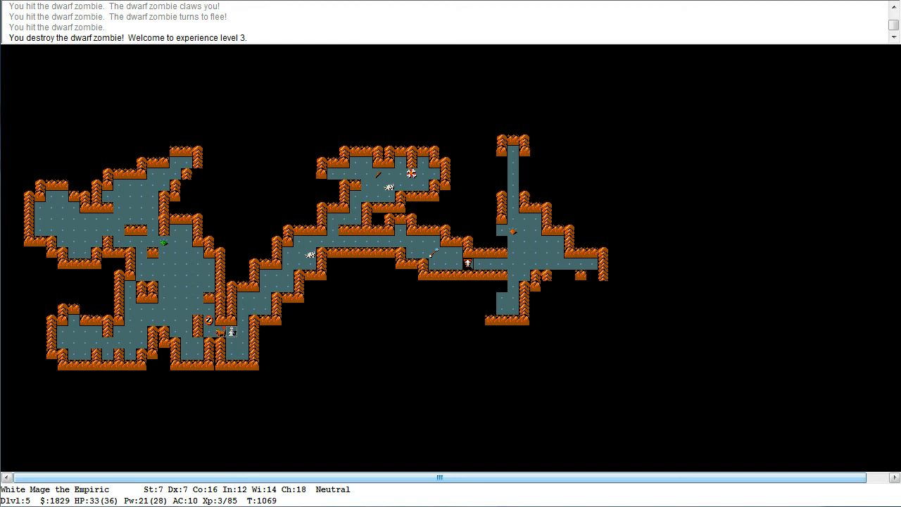
{"action": "key", "text": "up"}
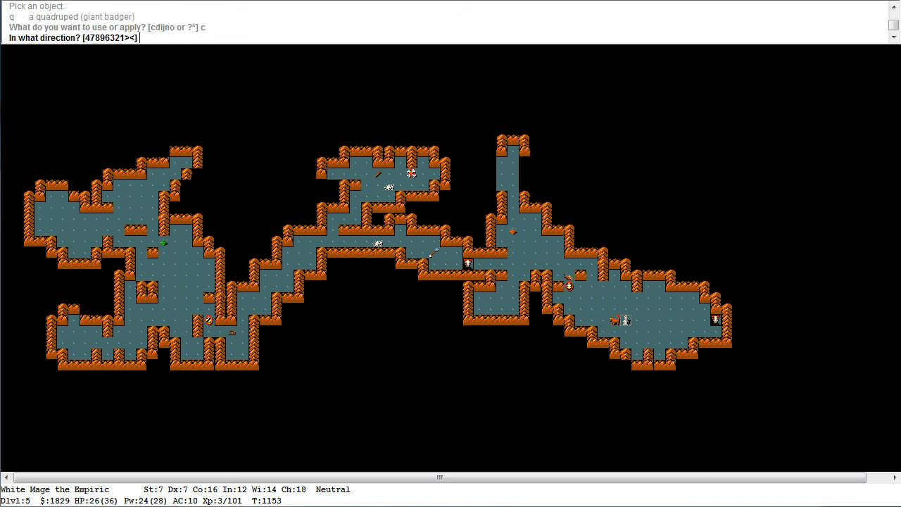
Apply inventory item c toward the west
{"action": "key", "text": "4"}
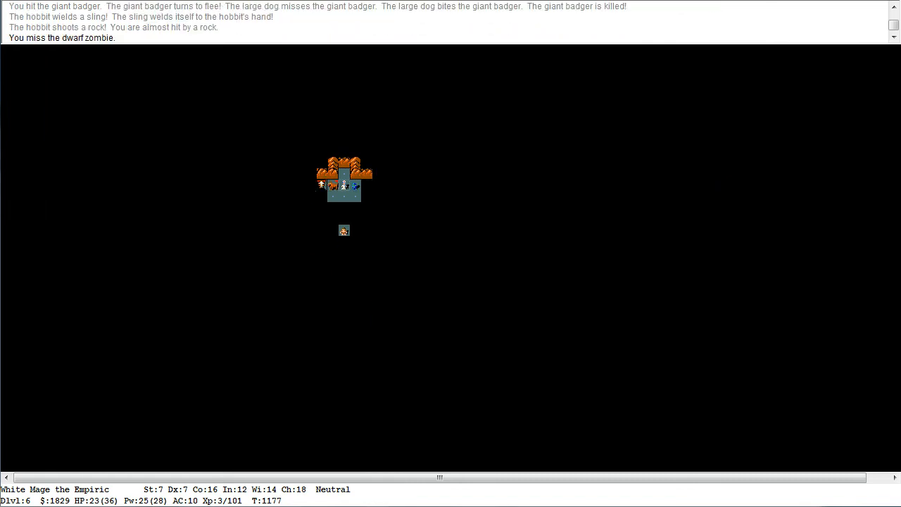
Kill the hobbit and destroy the gnome mummy and gnome zombie
{"action": "key", "text": "Left"}
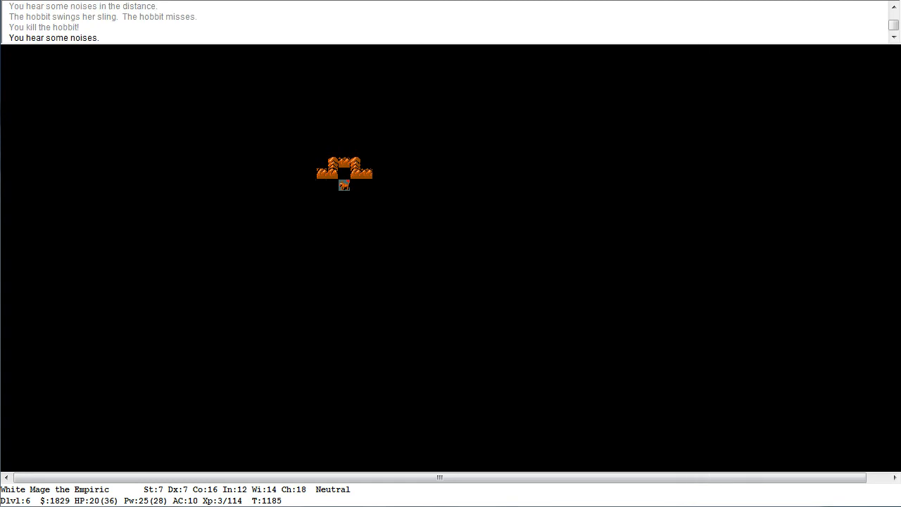
{"action": "key", "text": "down"}
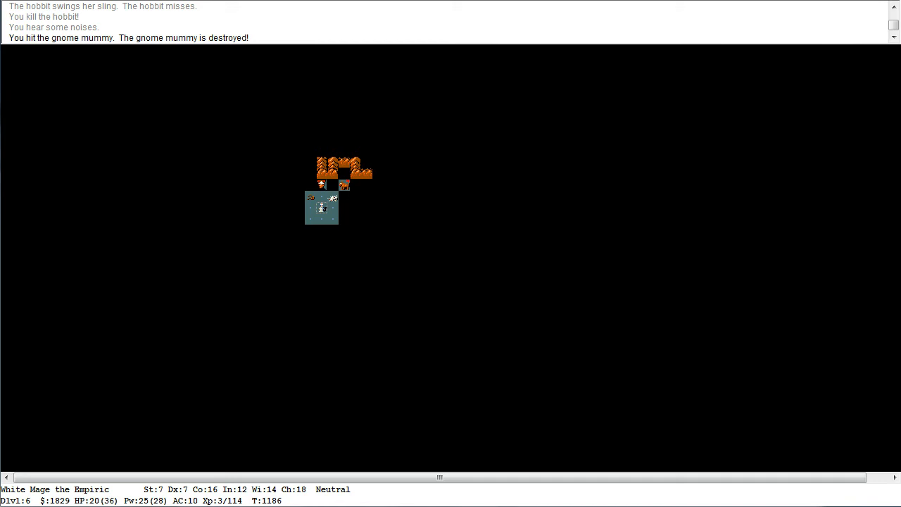
{"action": "key", "text": "down"}
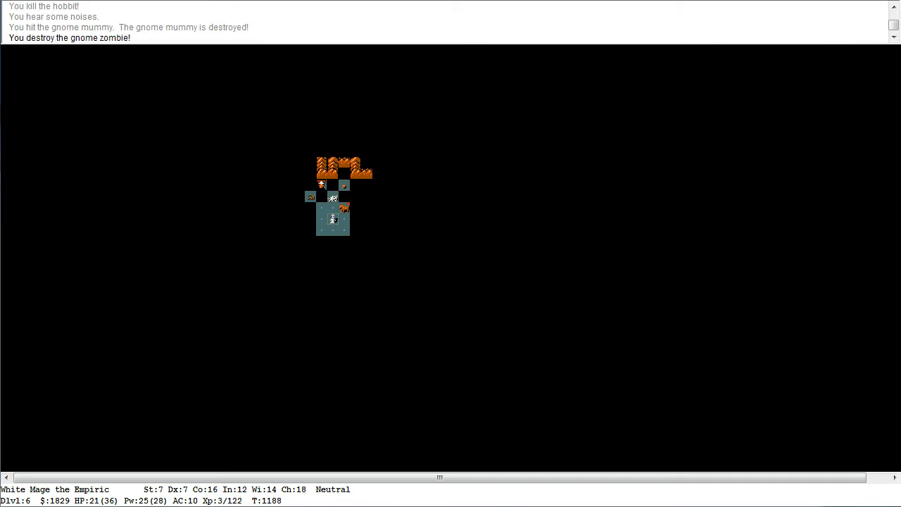
Head southeast deeper into the unexplored cave on level 6
{"action": "key", "text": "up"}
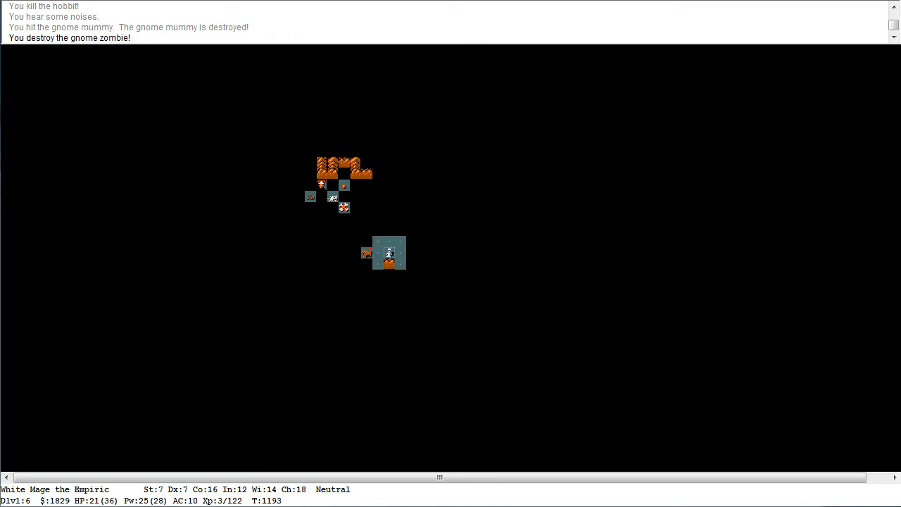
{"action": "key", "text": "down"}
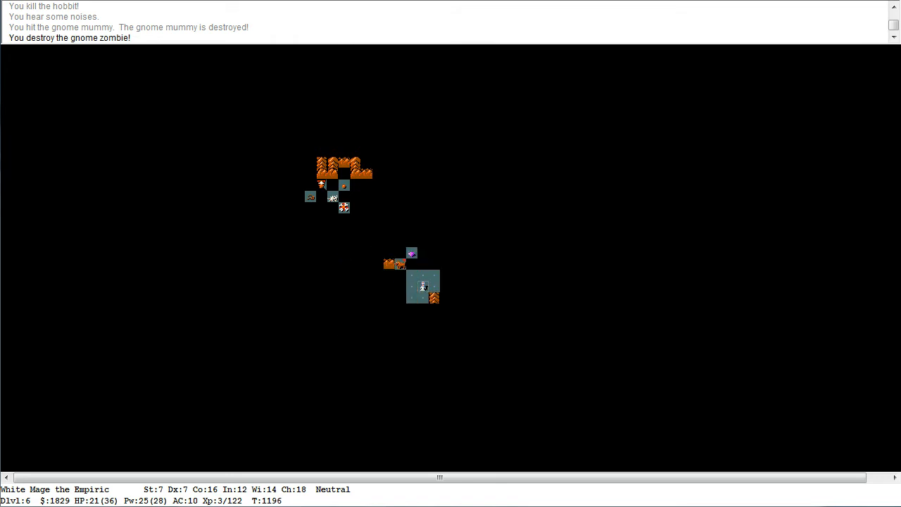
{"action": "key", "text": "Down"}
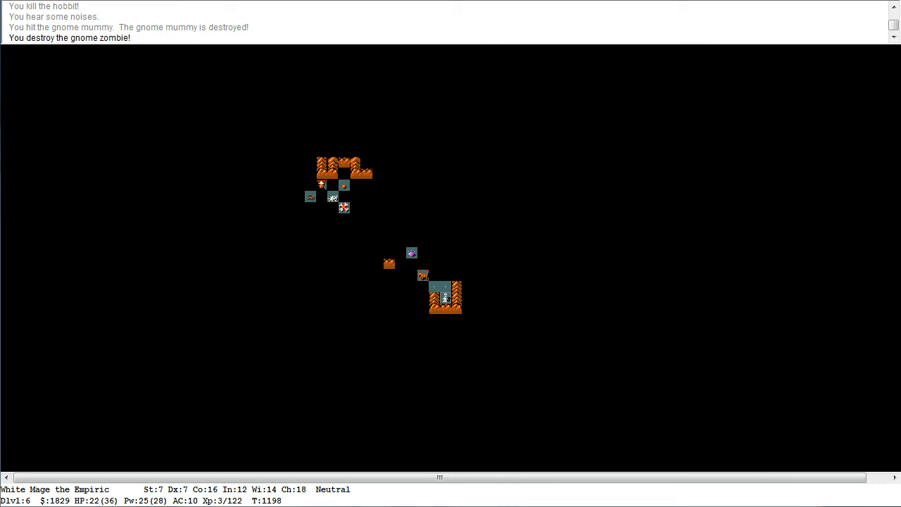
{"action": "key", "text": "up"}
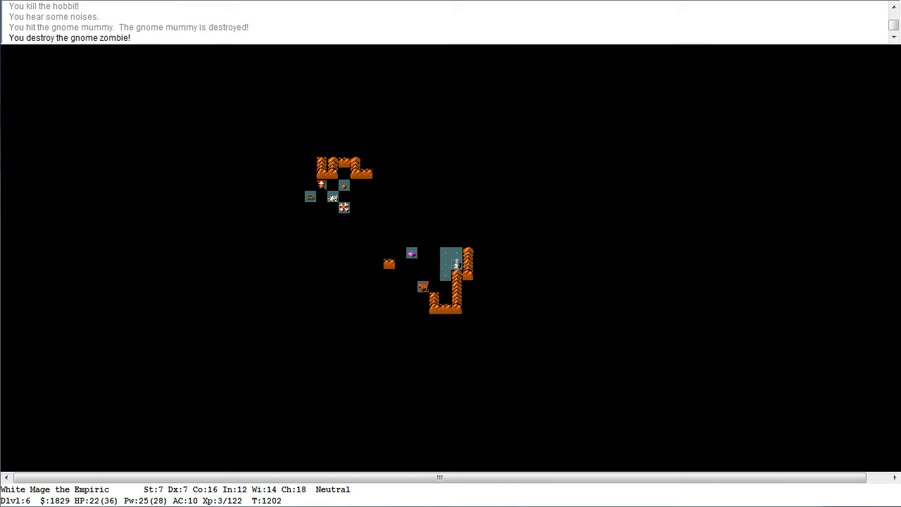
{"action": "key", "text": "i"}
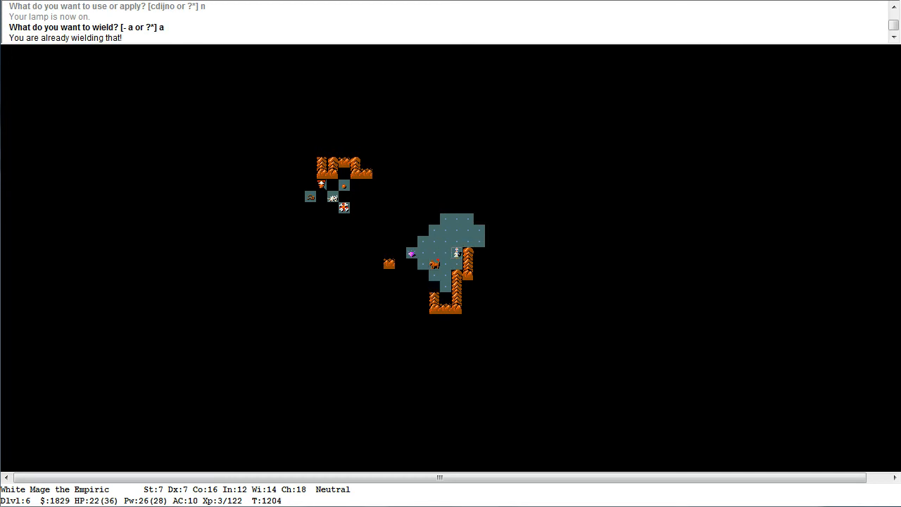
Advance through the cave and maneuver around the gnome zombie, dropping to 11 HP
{"action": "key", "text": "Right"}
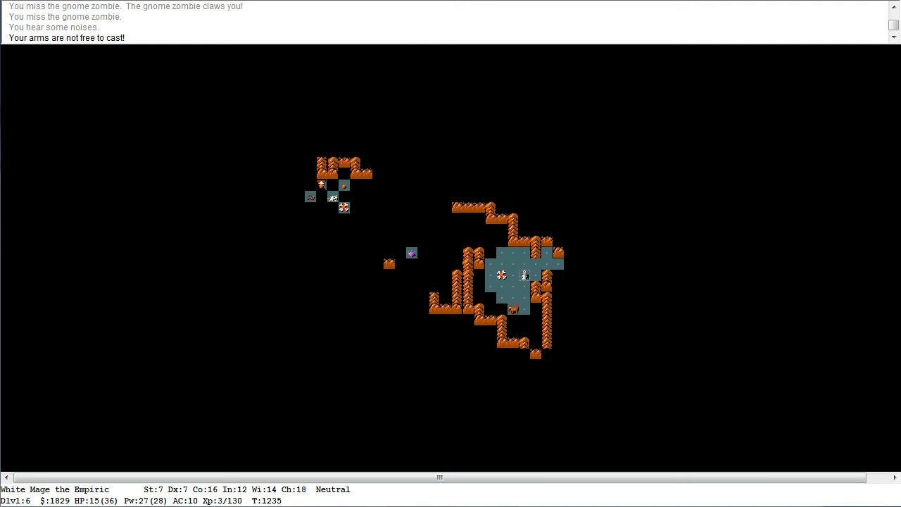
{"action": "key", "text": "Down"}
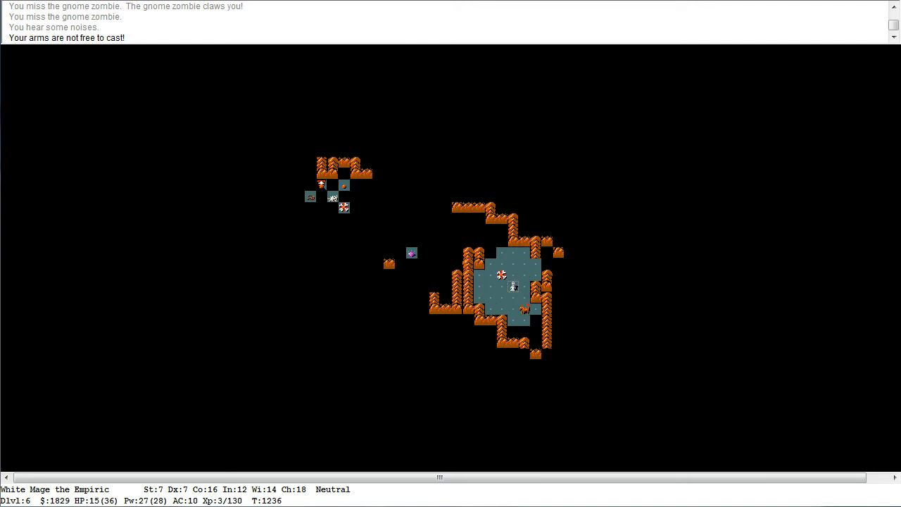
{"action": "key", "text": "right"}
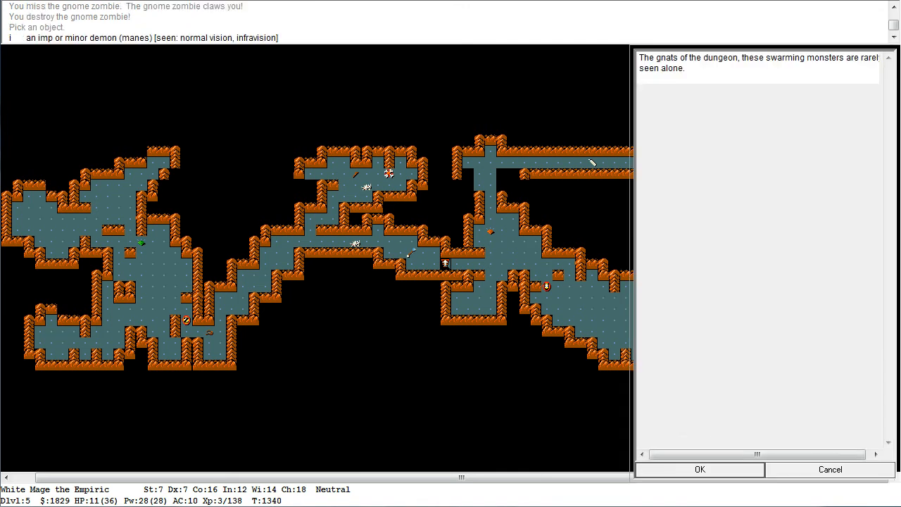
Dismiss the manes description and return to level 6 over the blindfold
{"action": "left_click", "coordinate": [698, 469]}
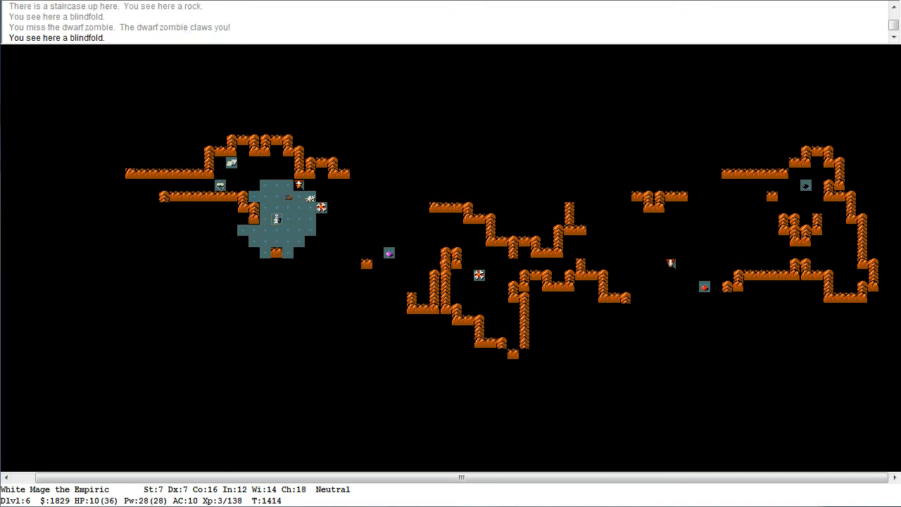
Walk away from the dwarf zombie and explore the cave toward the southwest
{"action": "key", "text": "down"}
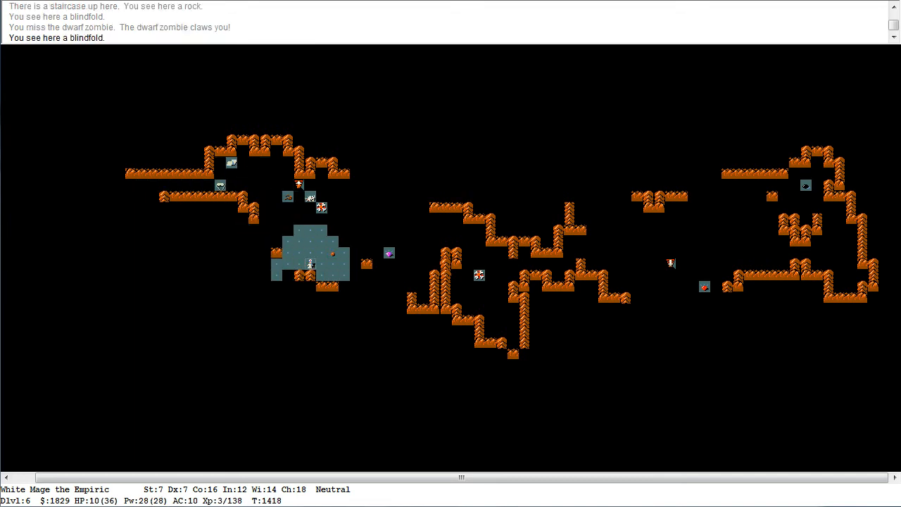
{"action": "key", "text": "down"}
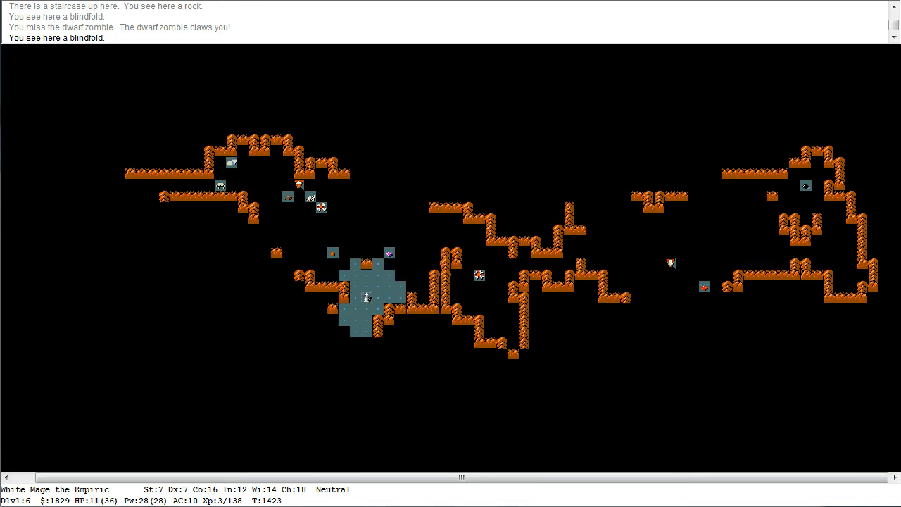
{"action": "key", "text": "Down"}
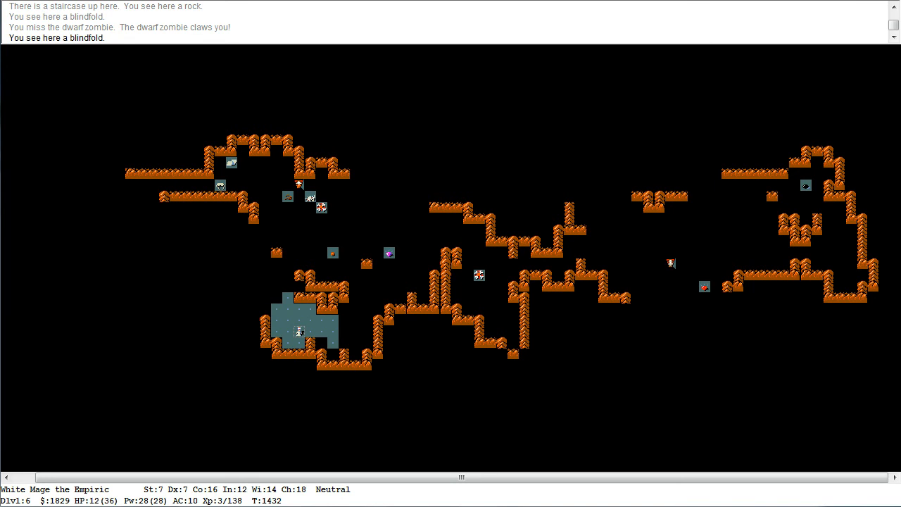
{"action": "key", "text": "up"}
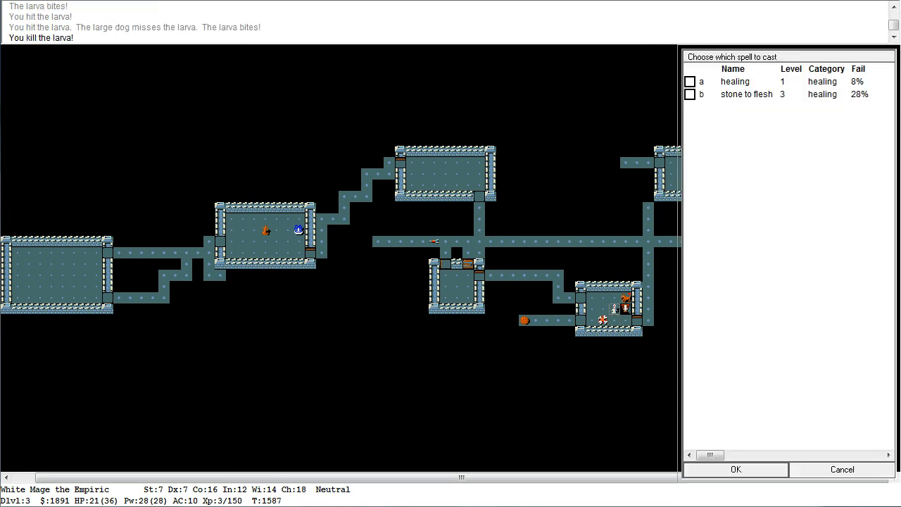
Cast the healing spell, then move on past the dog toward the lichen
{"action": "left_click", "coordinate": [734, 469]}
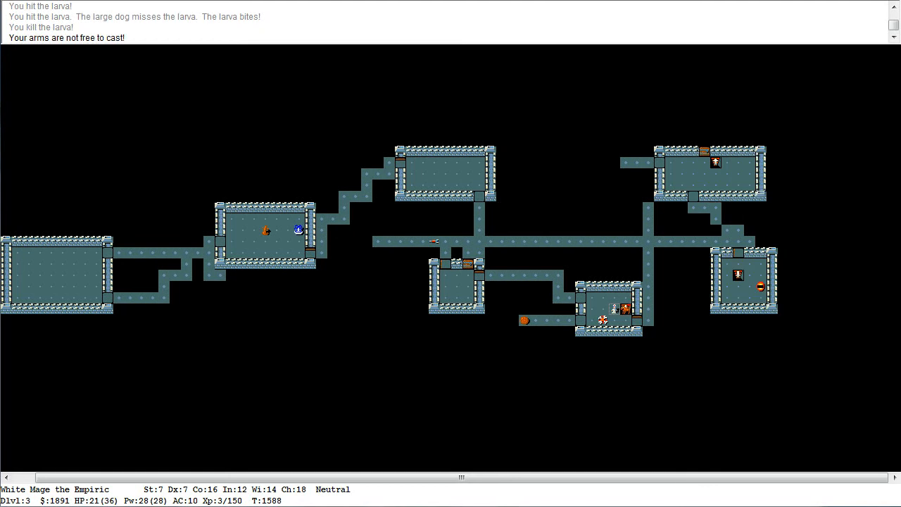
{"action": "key", "text": "i"}
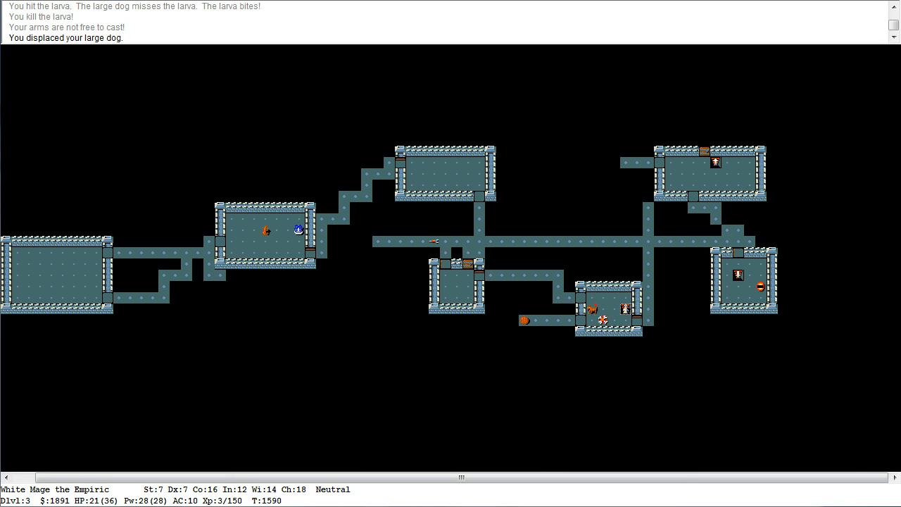
{"action": "key", "text": ">"}
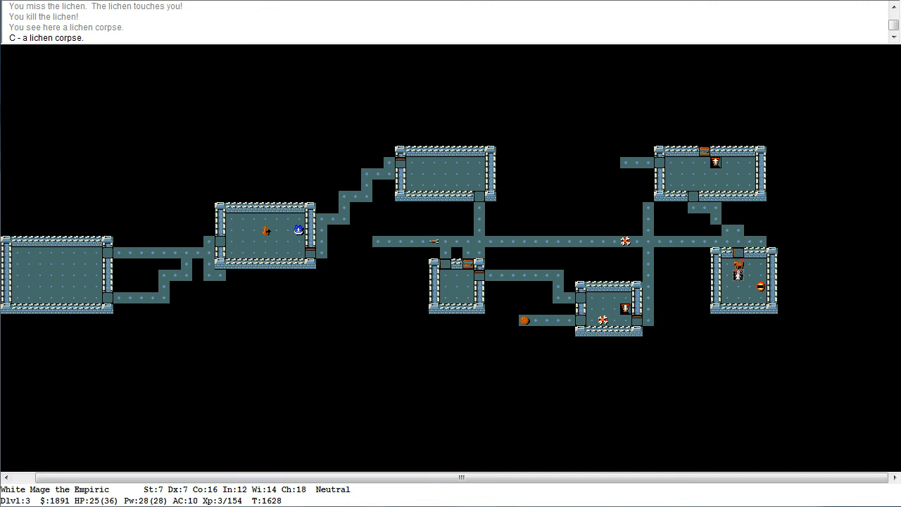
Descend to level 4 and walk over to the large box
{"action": "key", "text": ">"}
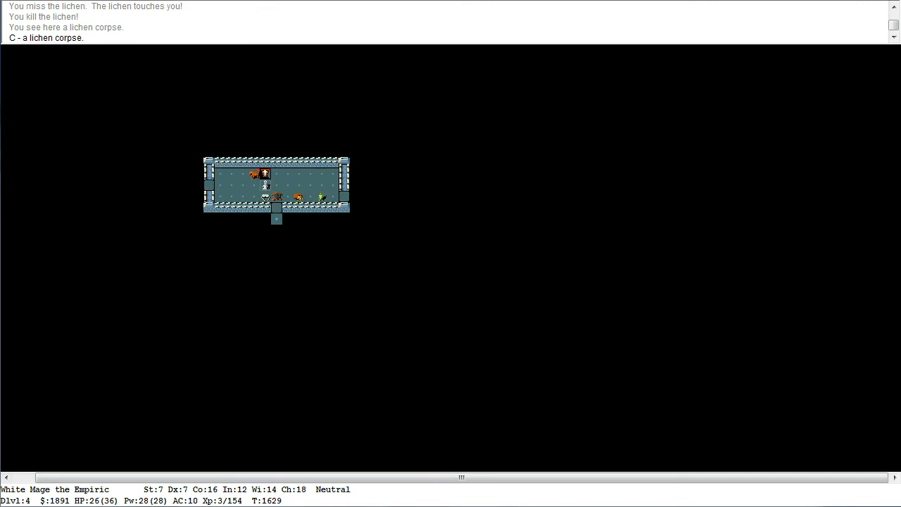
{"action": "key", "text": "down"}
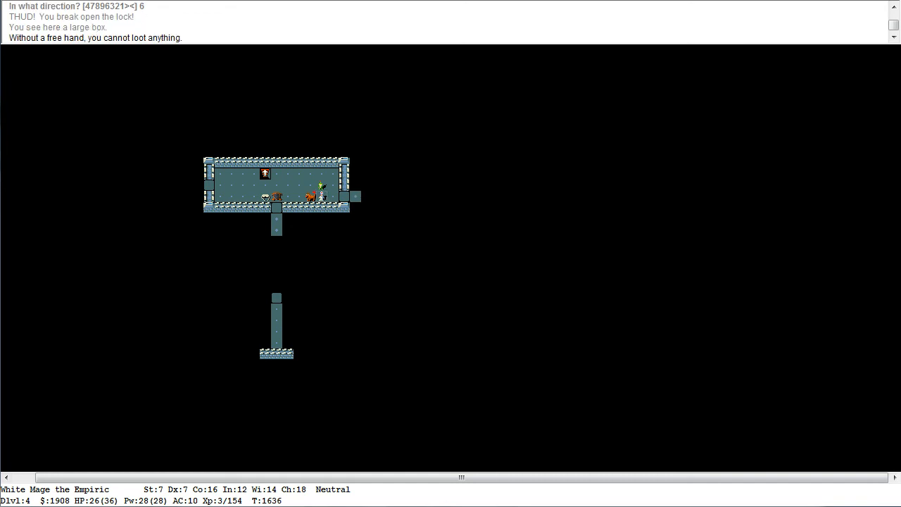
{"action": "key", "text": "6"}
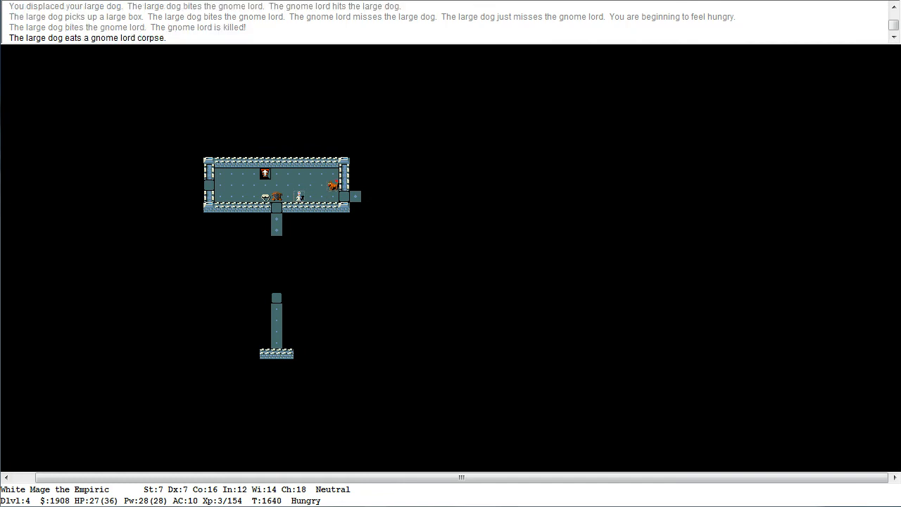
Step onto the crude chain mail, head down the corridor and fight the giant ant
{"action": "key", "text": "down"}
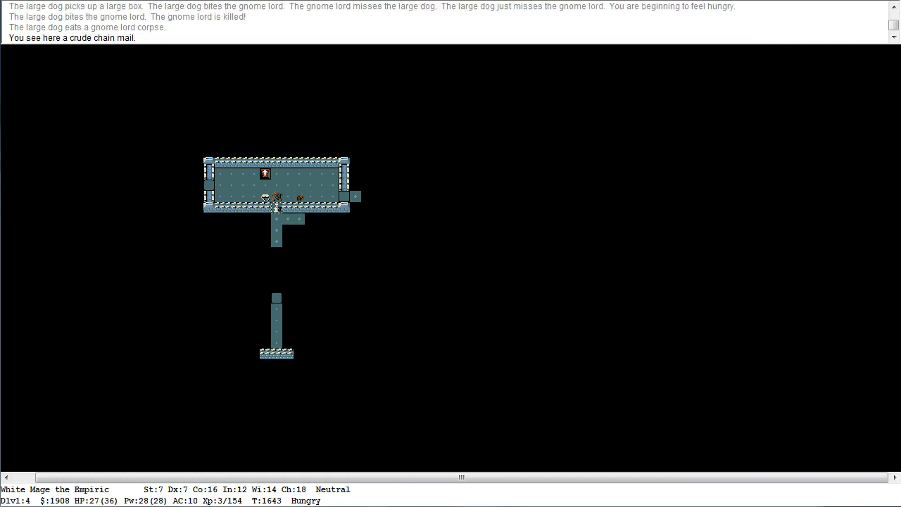
{"action": "key", "text": "Down"}
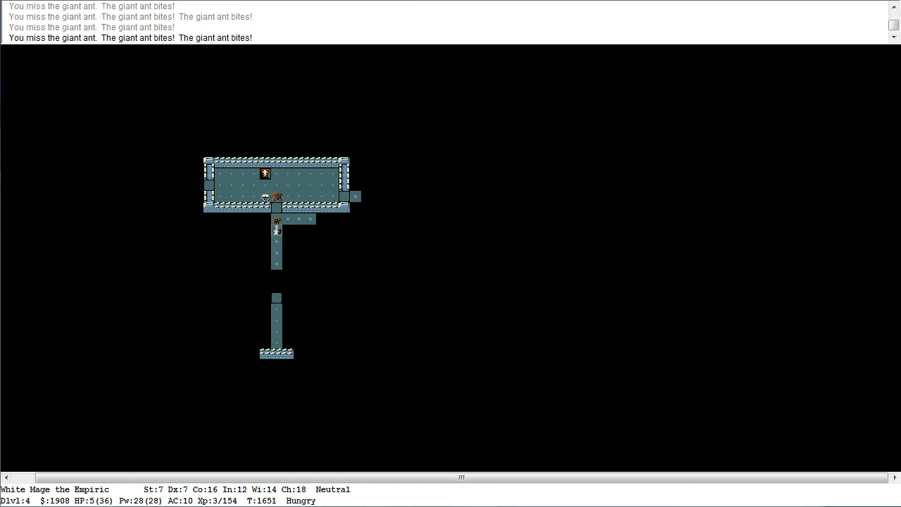
{"action": "key", "text": "Z"}
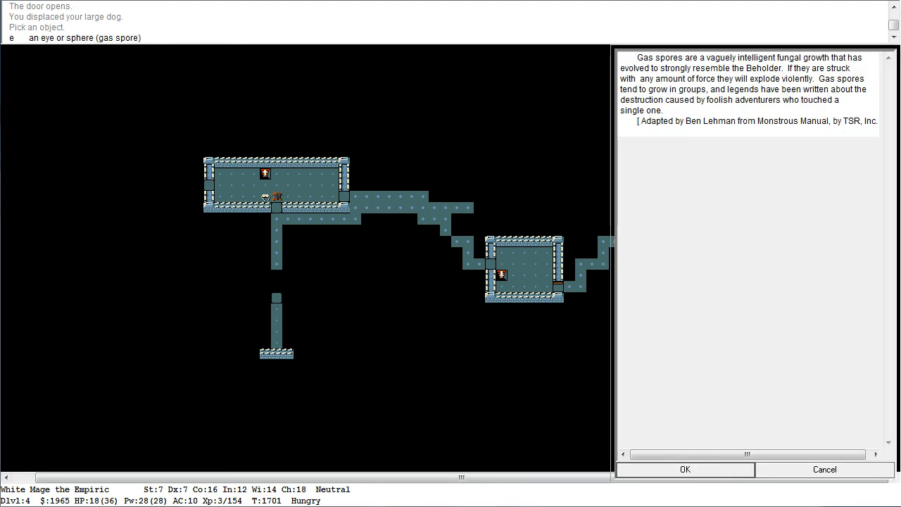
Close the gas spore description and attack the maggot to the east
{"action": "left_click", "coordinate": [684, 469]}
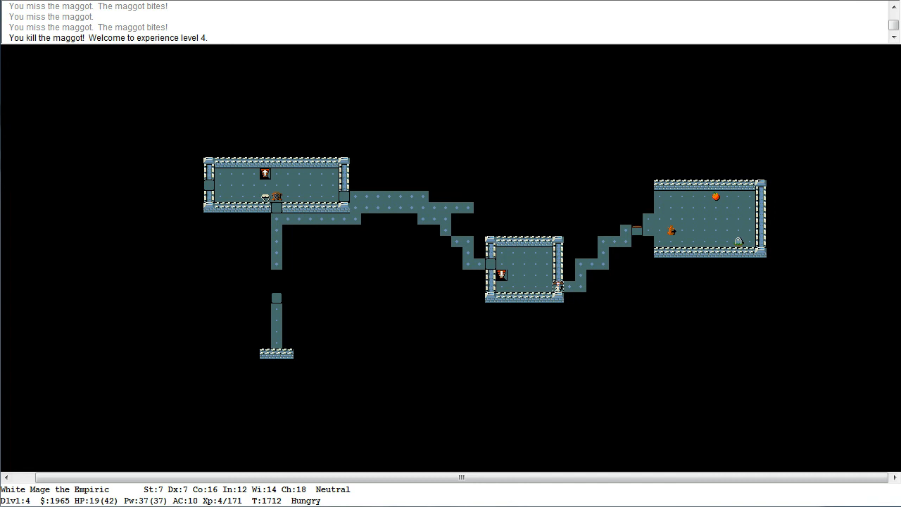
{"action": "key", "text": "right"}
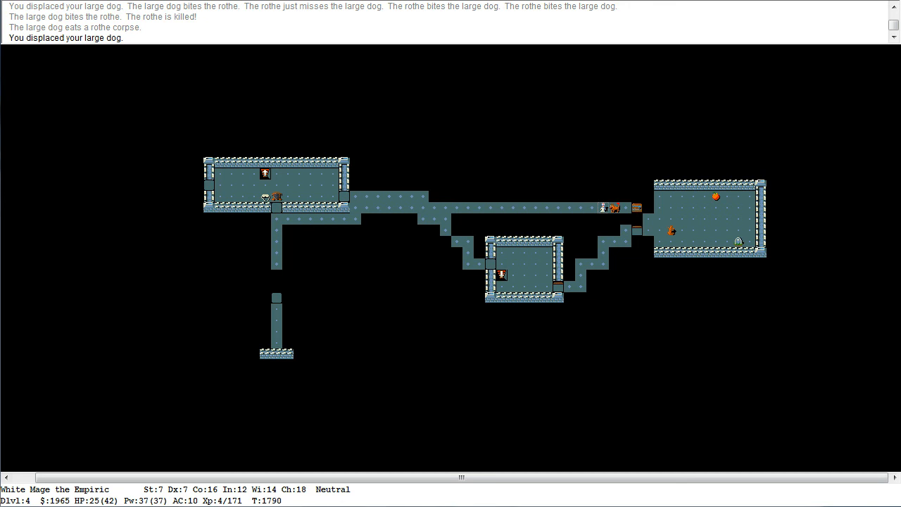
Move east toward the stairs down to level 5
{"action": "key", "text": "6"}
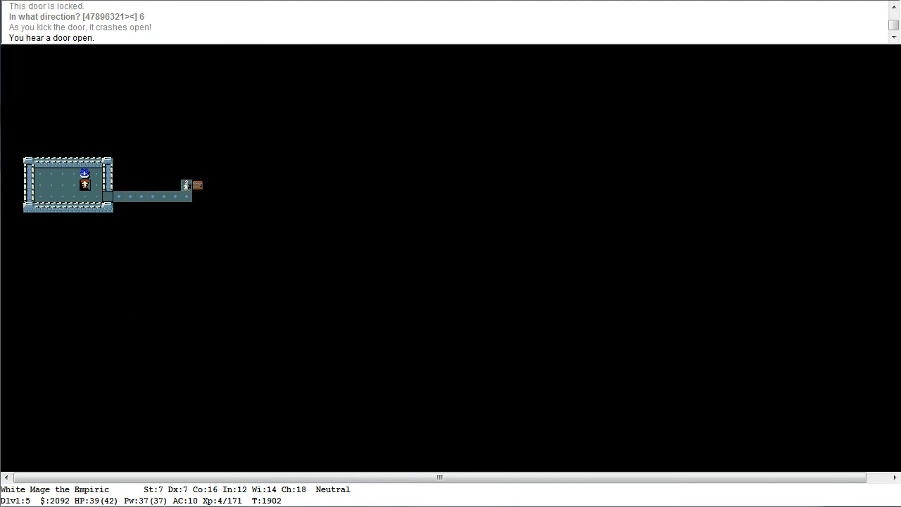
Explore east and south, then cancel the ready-item inventory list without choosing
{"action": "key", "text": "6"}
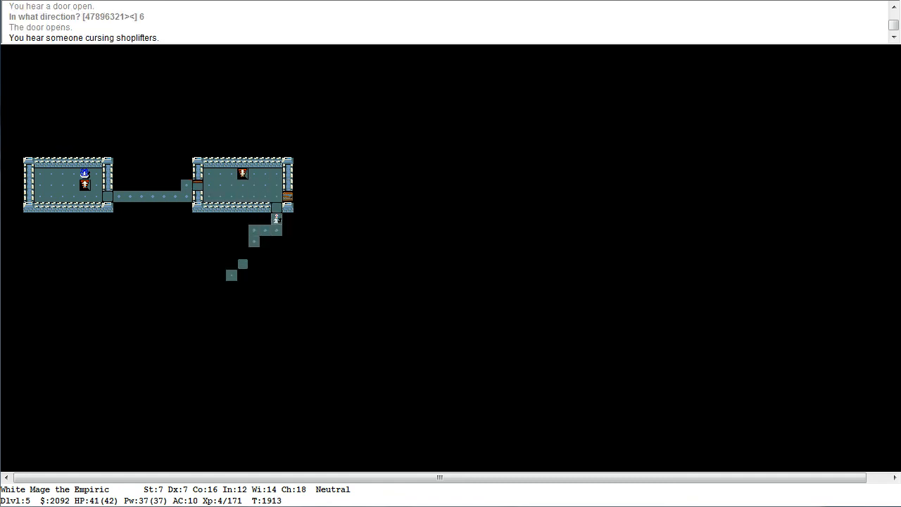
{"action": "key", "text": "down"}
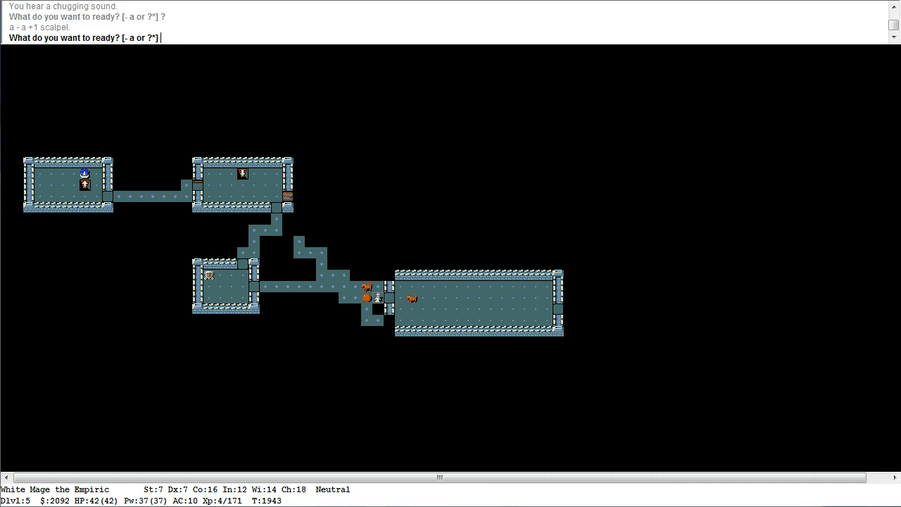
{"action": "key", "text": "Escape"}
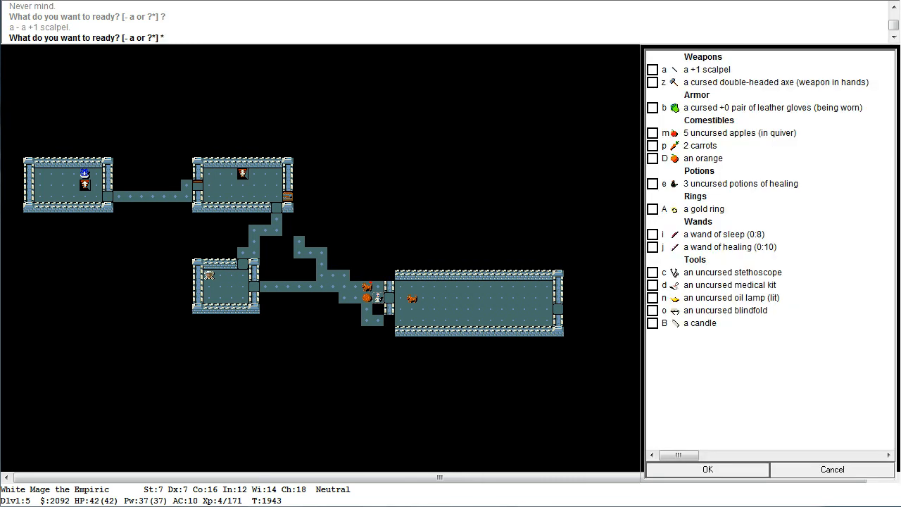
{"action": "left_click", "coordinate": [651, 158]}
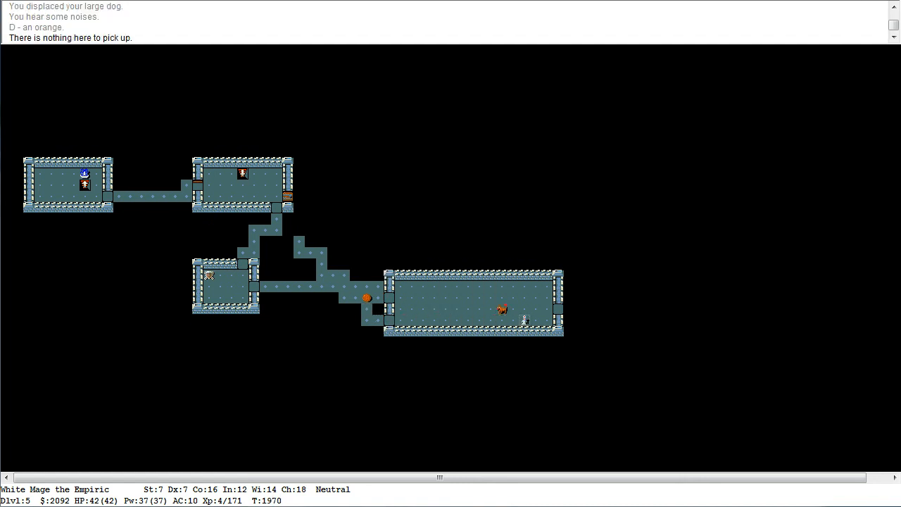
Head east and kick the locked shop door again
{"action": "key", "text": "right"}
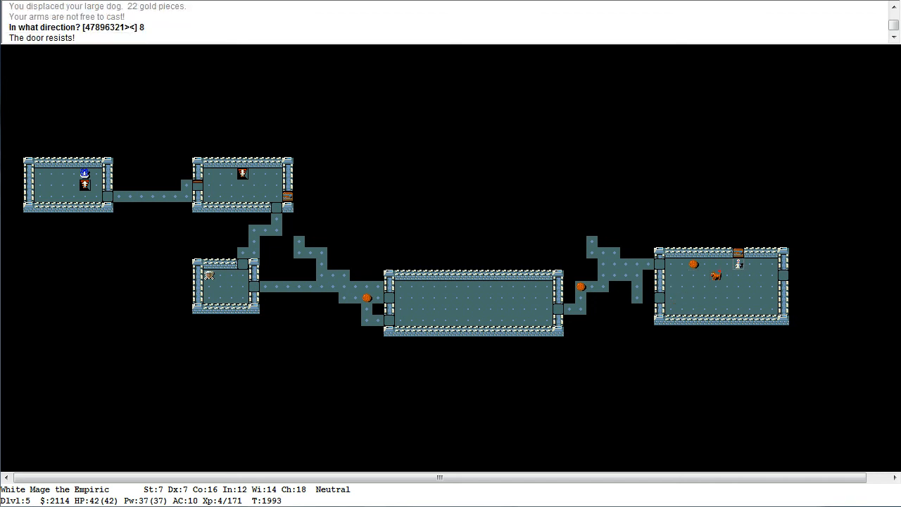
{"action": "key", "text": "8"}
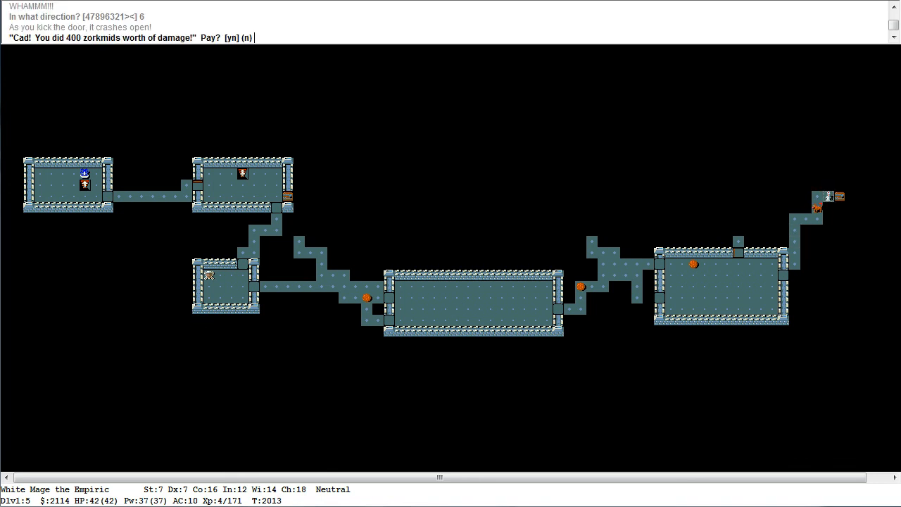
Pay for the broken door, explore past the shop and check the floor items
{"action": "key", "text": "y"}
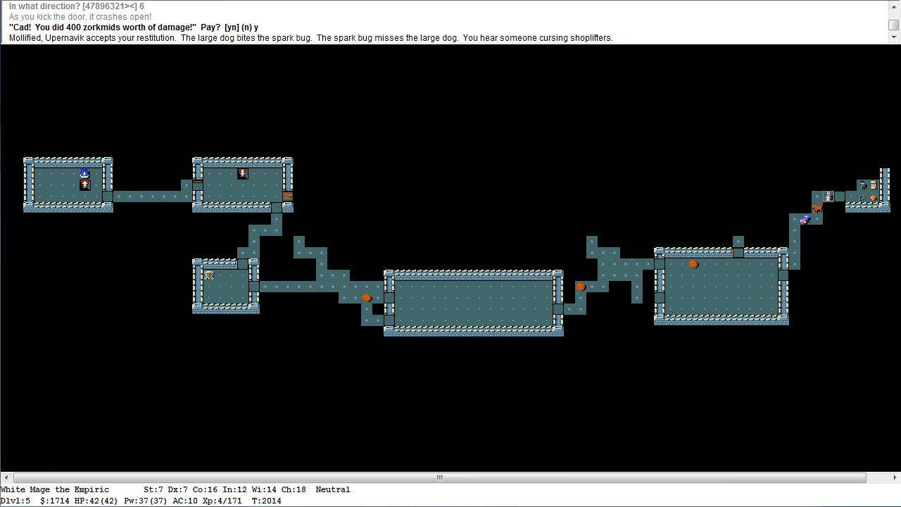
{"action": "key", "text": "y"}
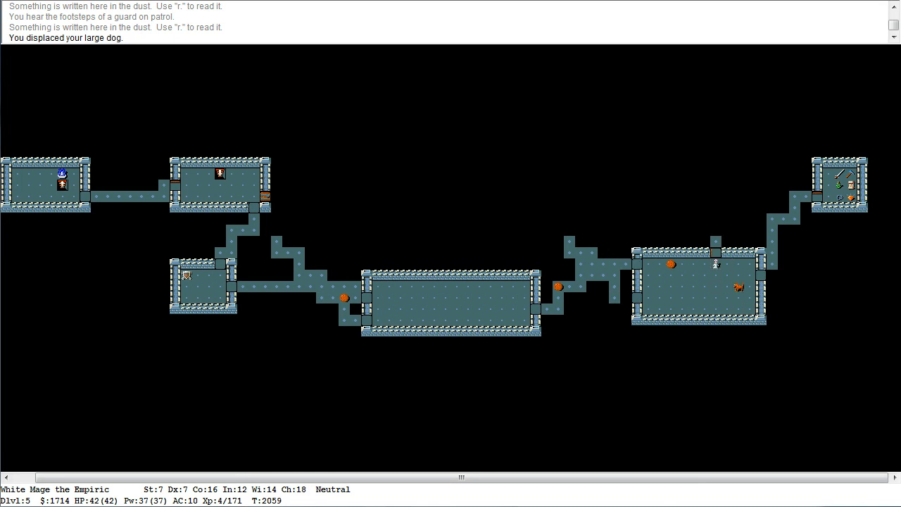
{"action": "key", "text": "right"}
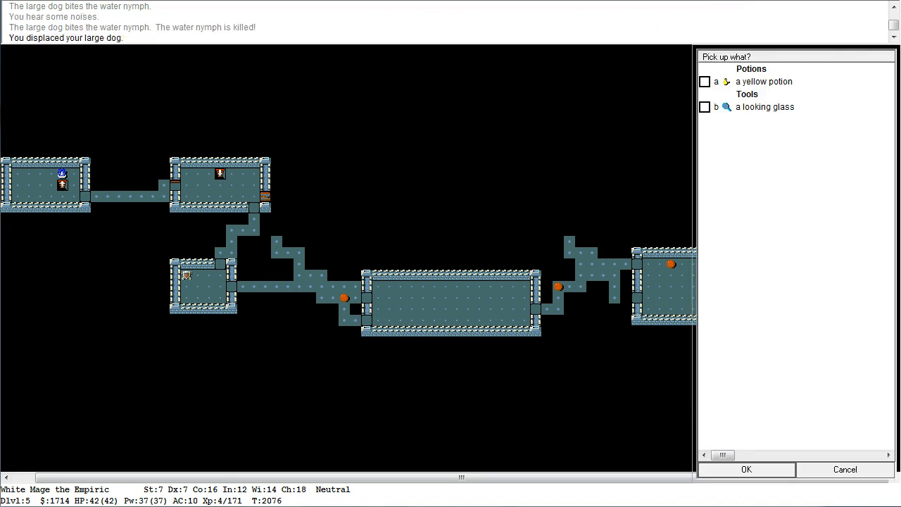
Pick up the yellow potion and looking glass, leaving the apply list unused
{"action": "left_click", "coordinate": [704, 107]}
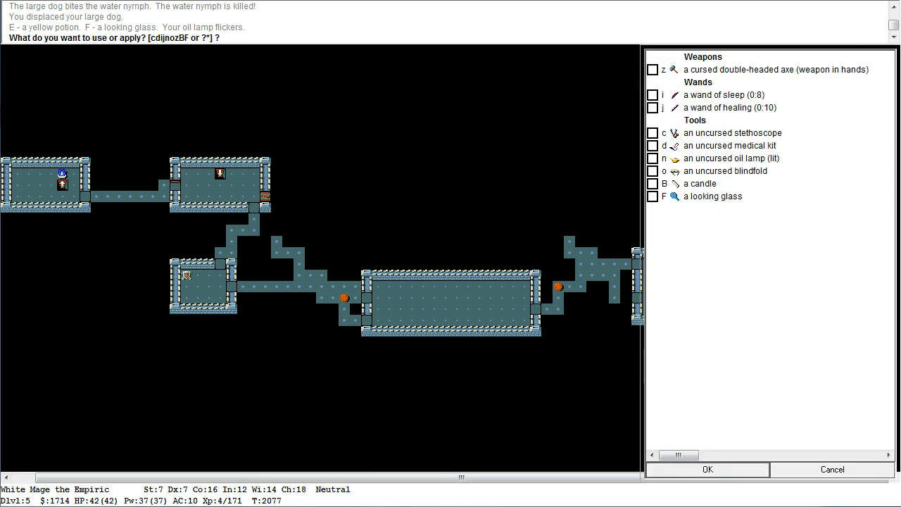
{"action": "left_click", "coordinate": [651, 157]}
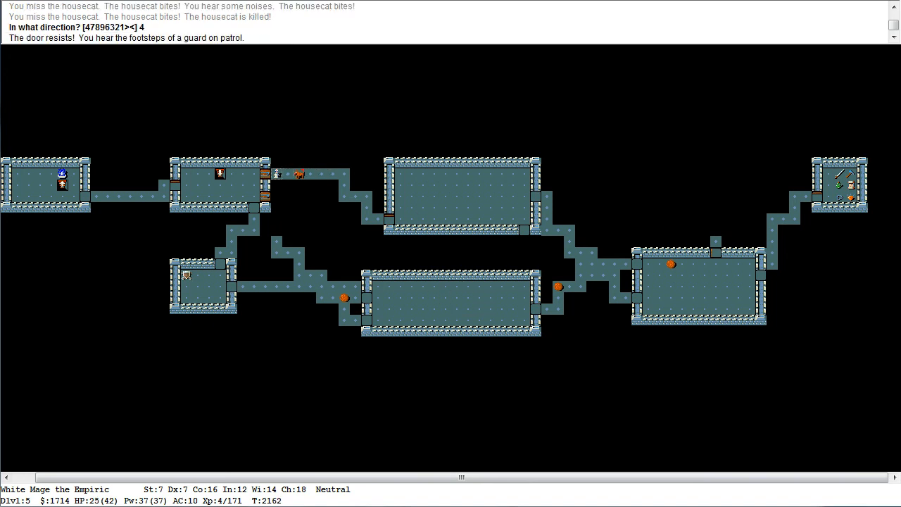
Kick the western door open and dismiss the peaceful dwarf's description
{"action": "key", "text": "4"}
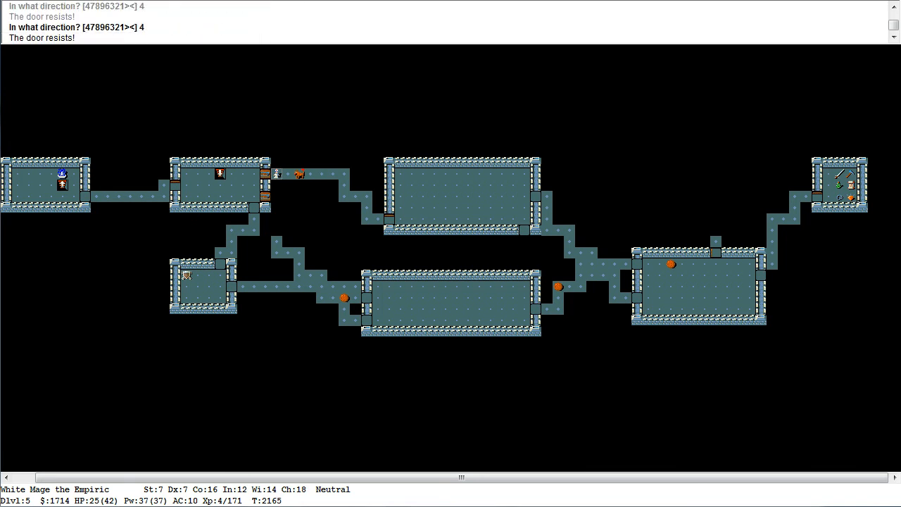
{"action": "key", "text": "4"}
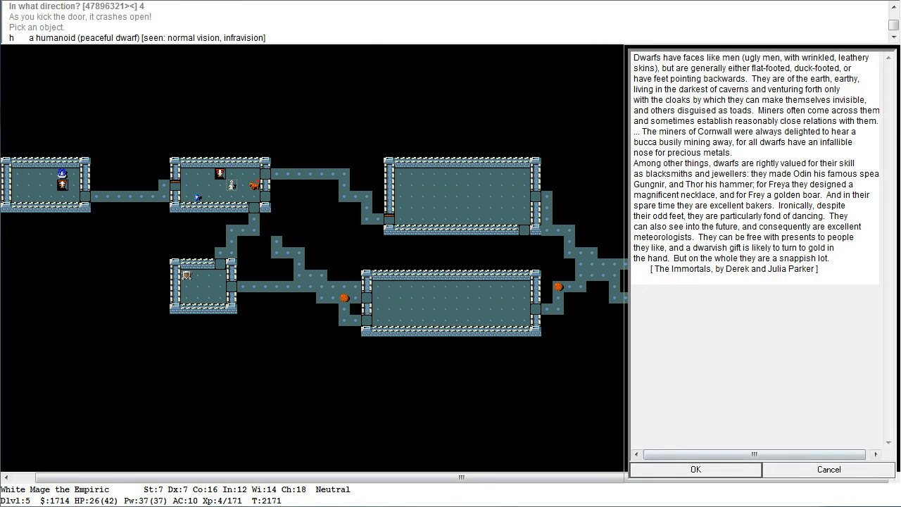
{"action": "left_click", "coordinate": [694, 468]}
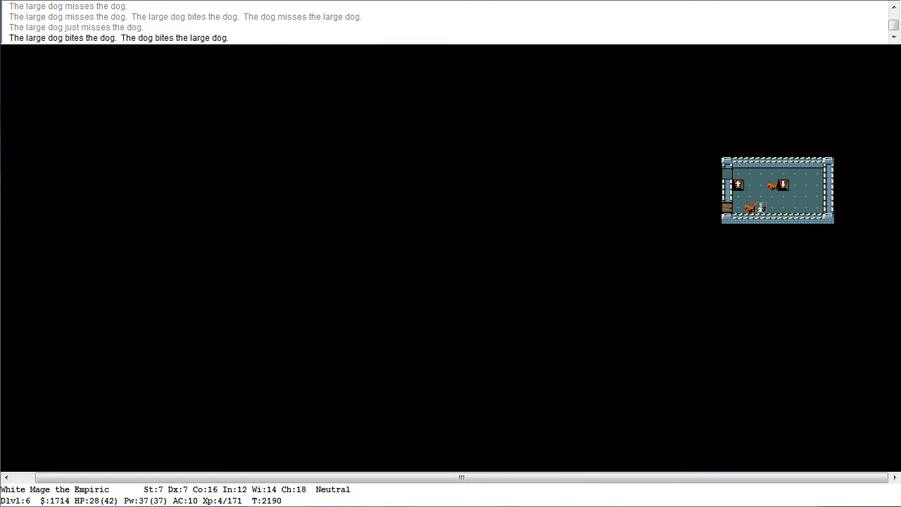
Zap the wand of healing westward at the large dog, then continue along the corridor
{"action": "key", "text": "Z"}
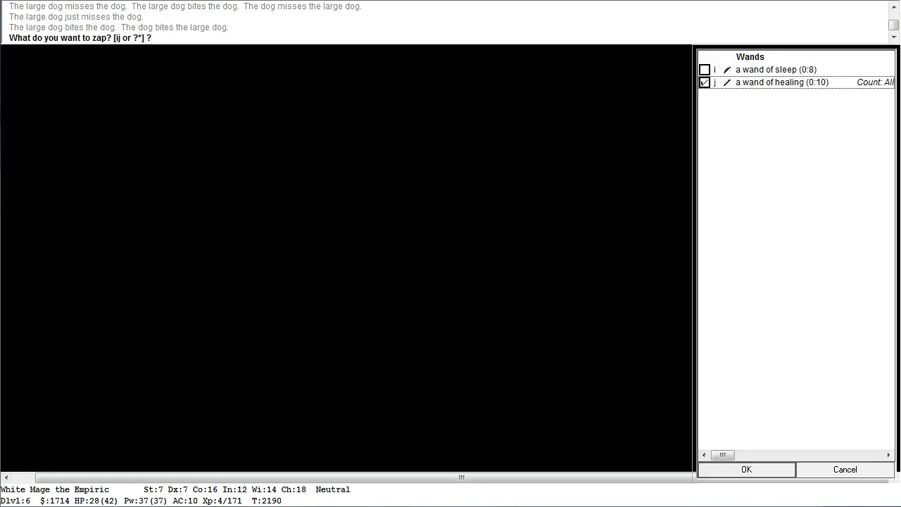
{"action": "left_click", "coordinate": [746, 470]}
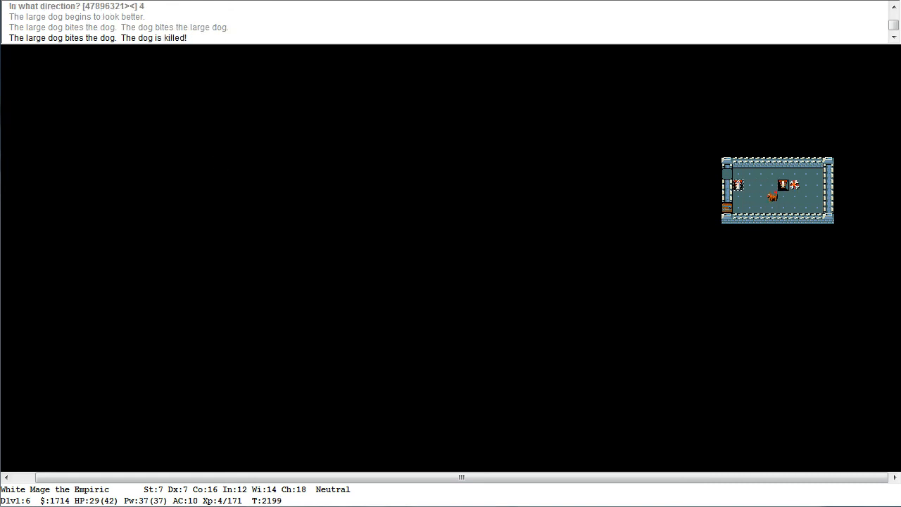
{"action": "key", "text": "4"}
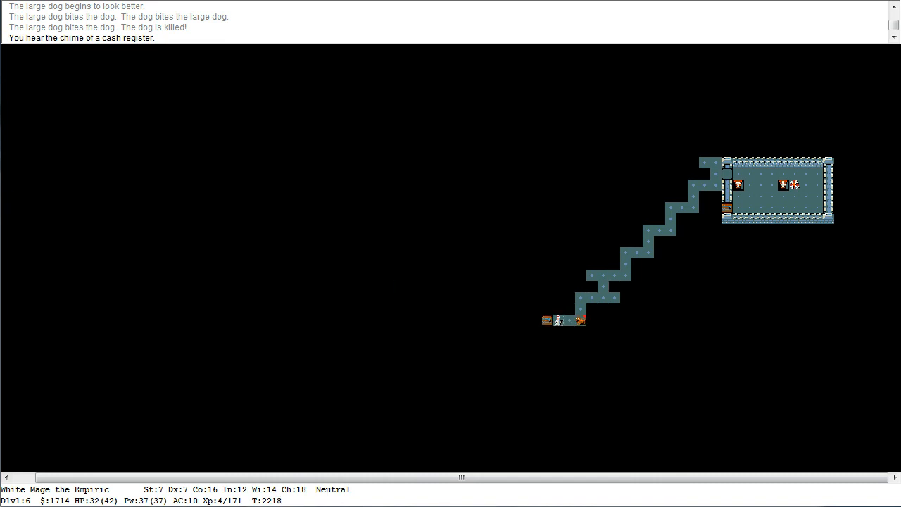
Follow the corridor west into the town and identify the gremlin statue
{"action": "key", "text": "4"}
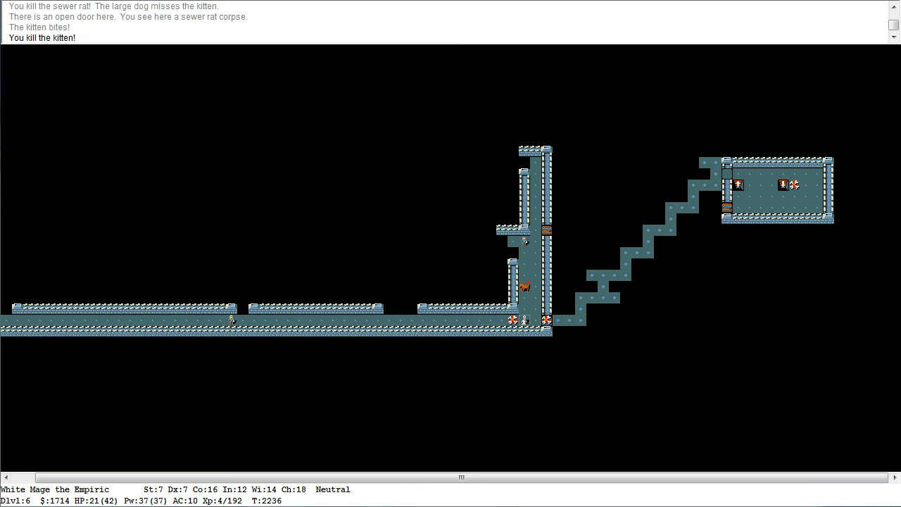
{"action": "key", "text": "Right"}
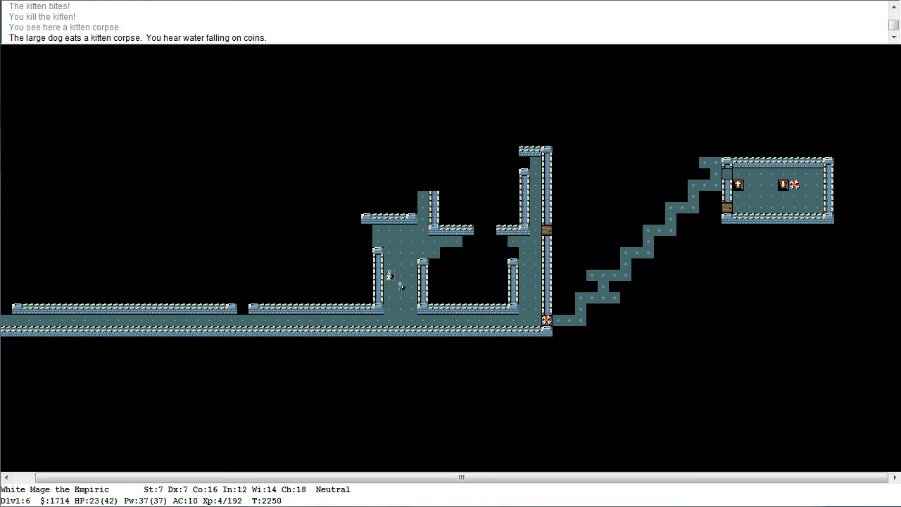
{"action": "key", "text": "Left"}
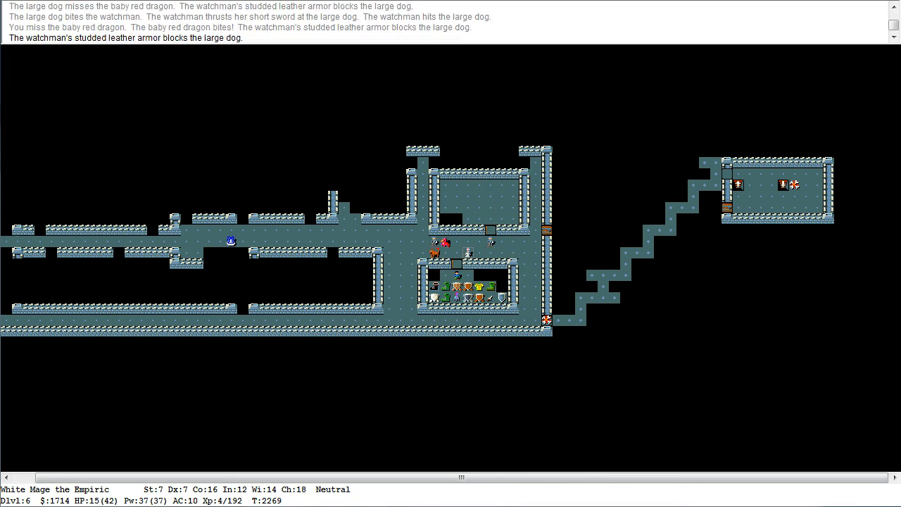
{"action": "key", "text": "Z"}
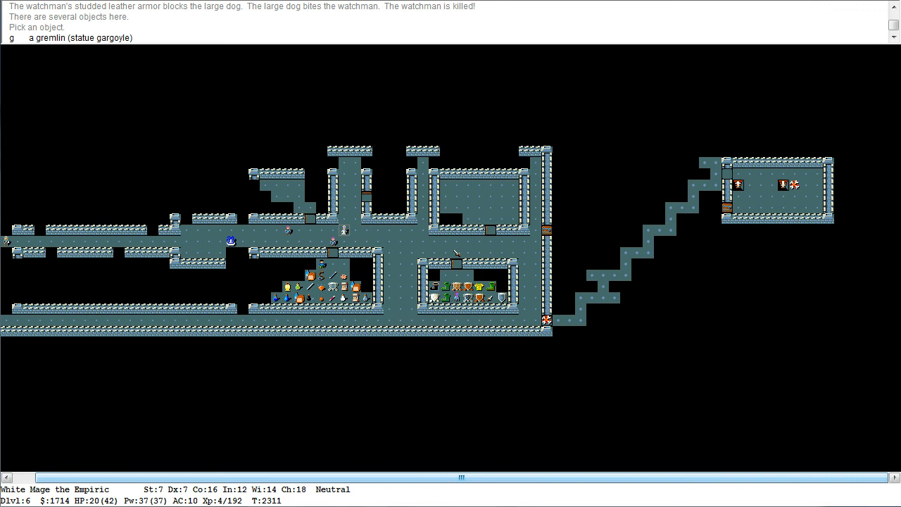
Keep fighting the mugger at 6 HP and bring up the inventory list
{"action": "key", "text": "Z"}
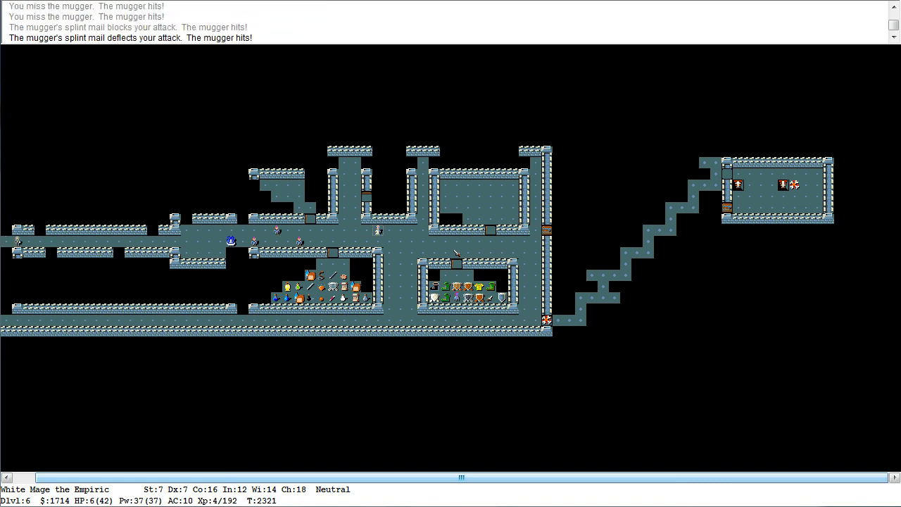
{"action": "key", "text": "i"}
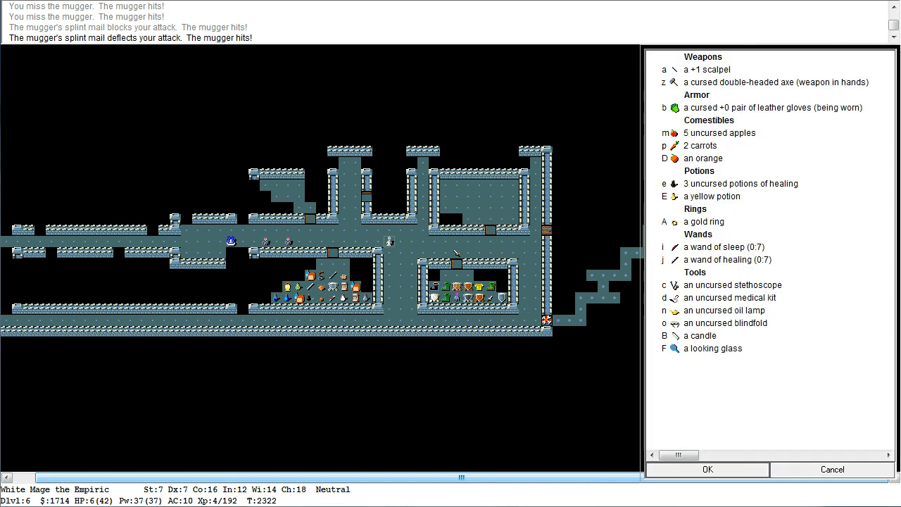